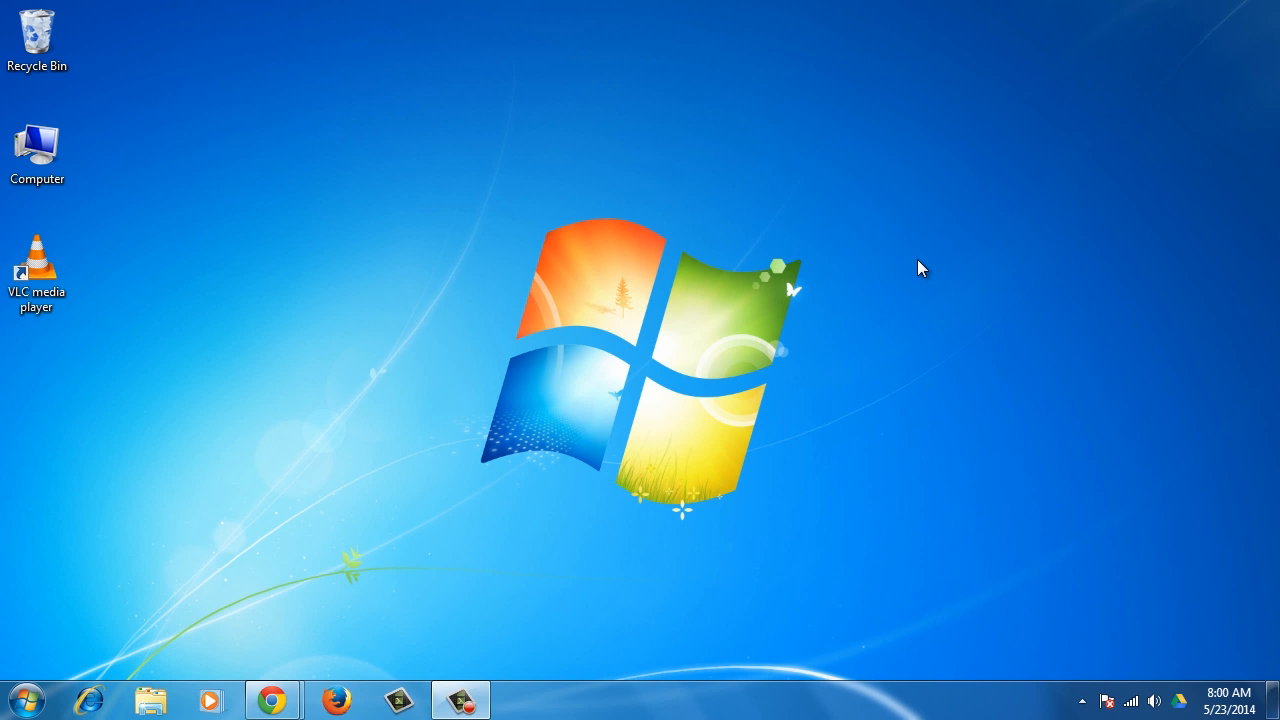
- Go to download.cnet.com in Chrome and search for 'listen n write'
click(272, 694)
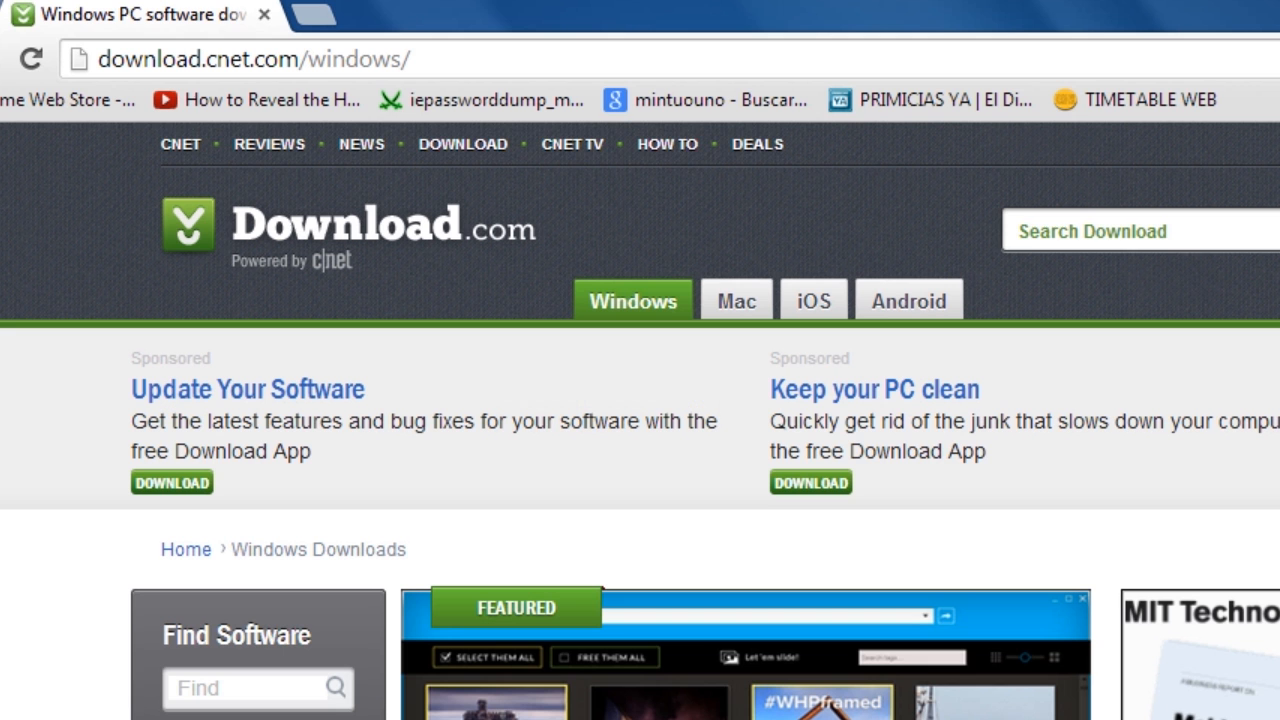
click(240, 58)
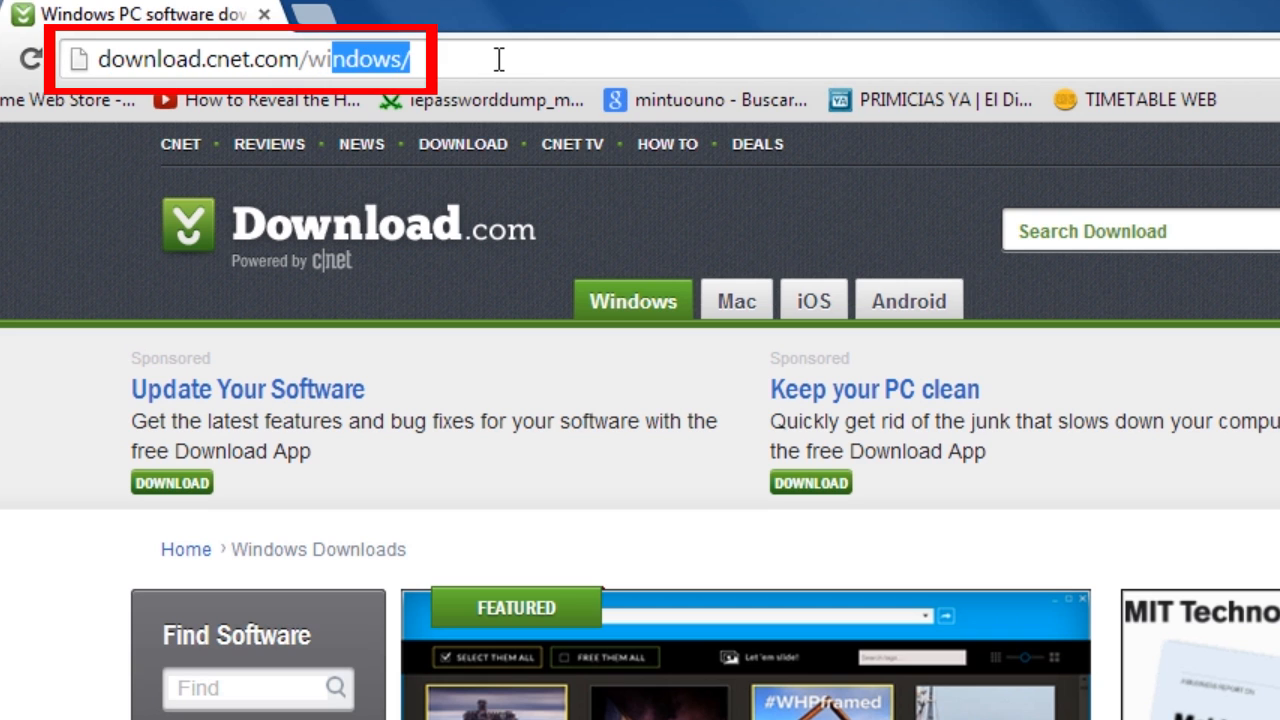
click(1130, 232)
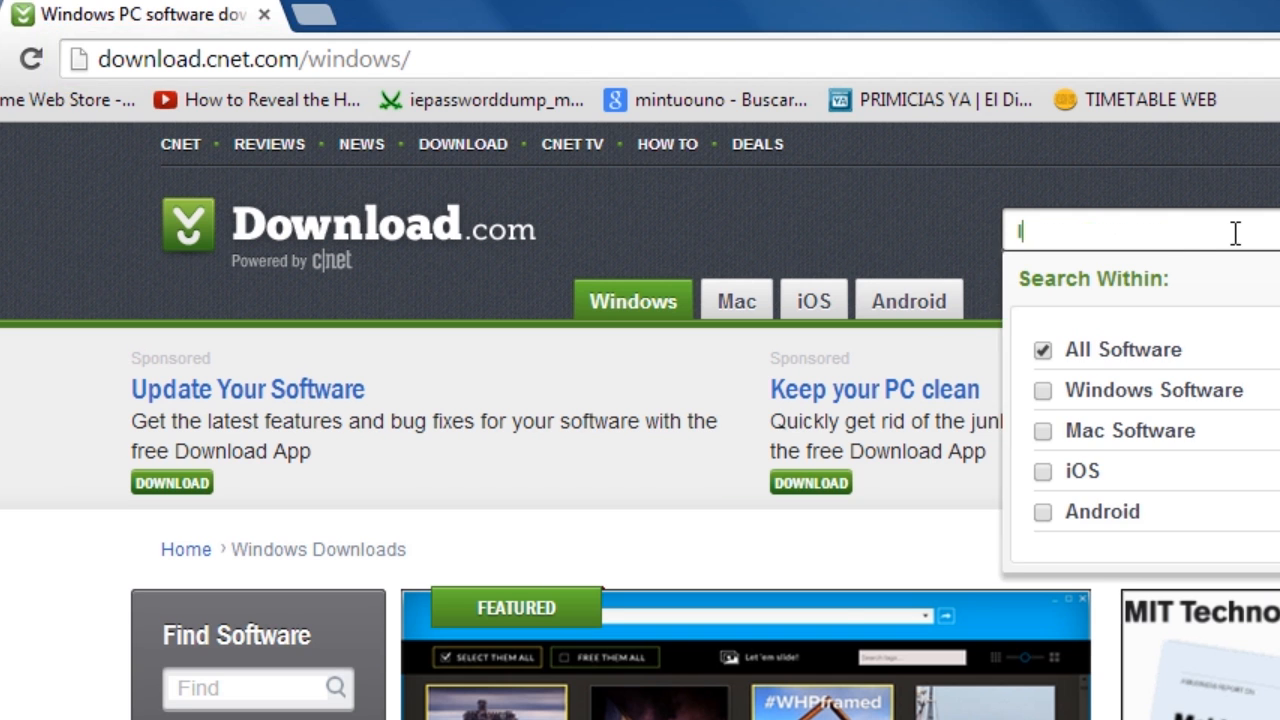
text(listen n wr)
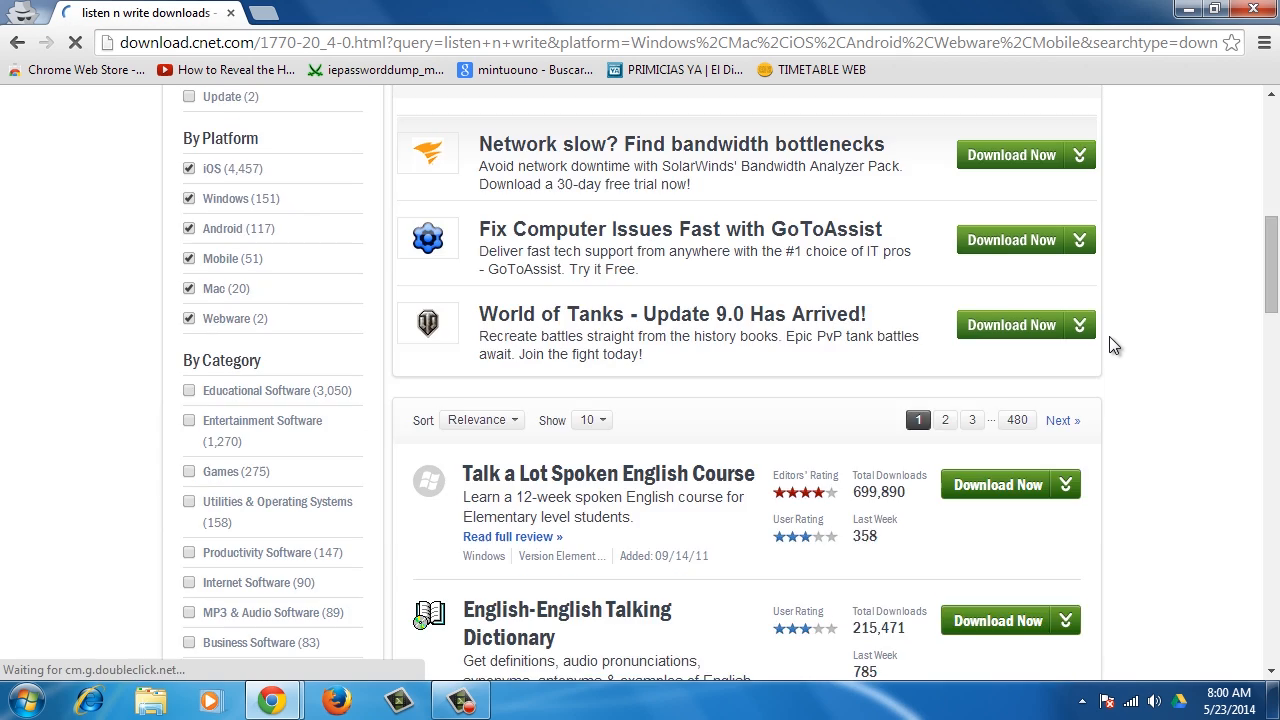
- Scroll to the Listen N Write result and download it with Download Now
scroll(down, 3)
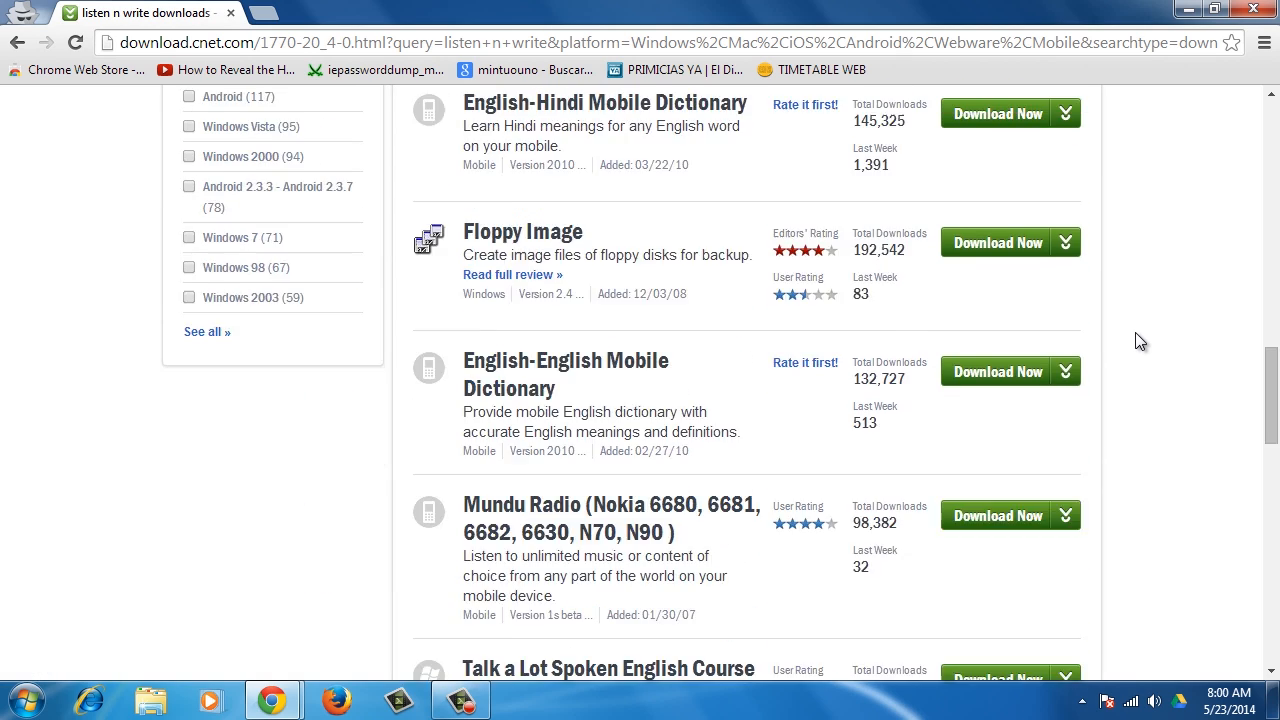
scroll(down, 3)
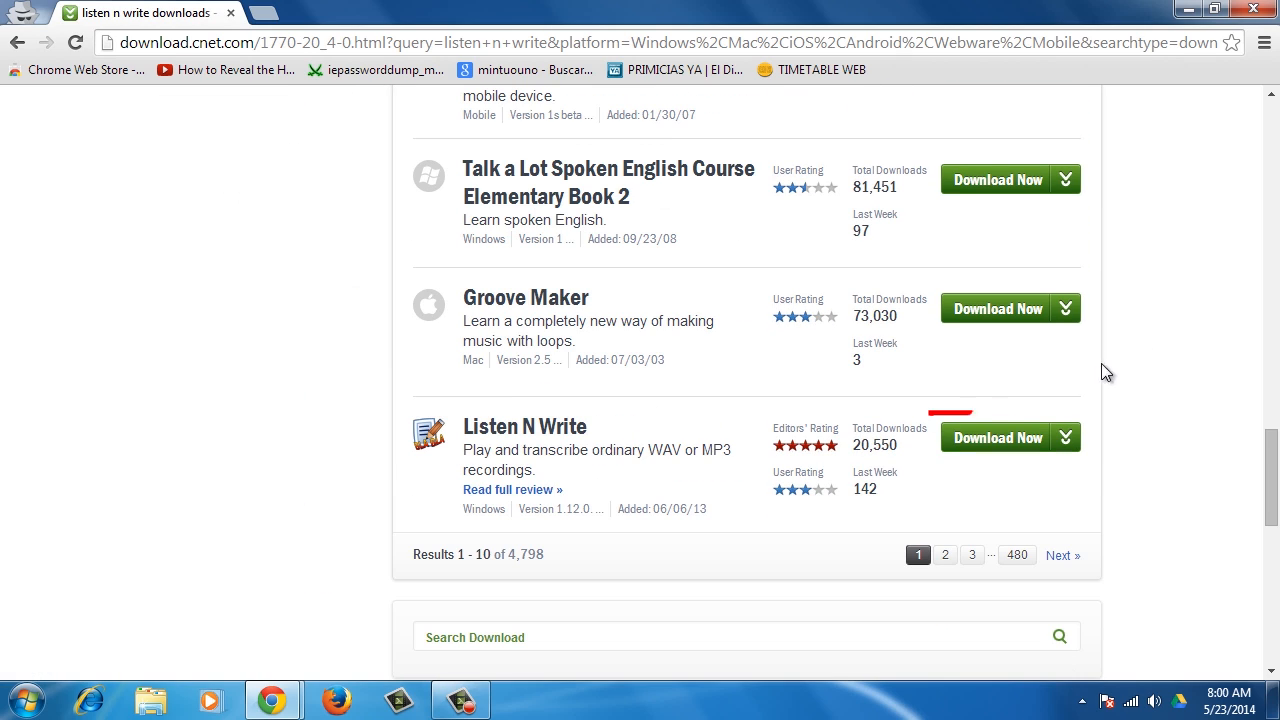
click(996, 436)
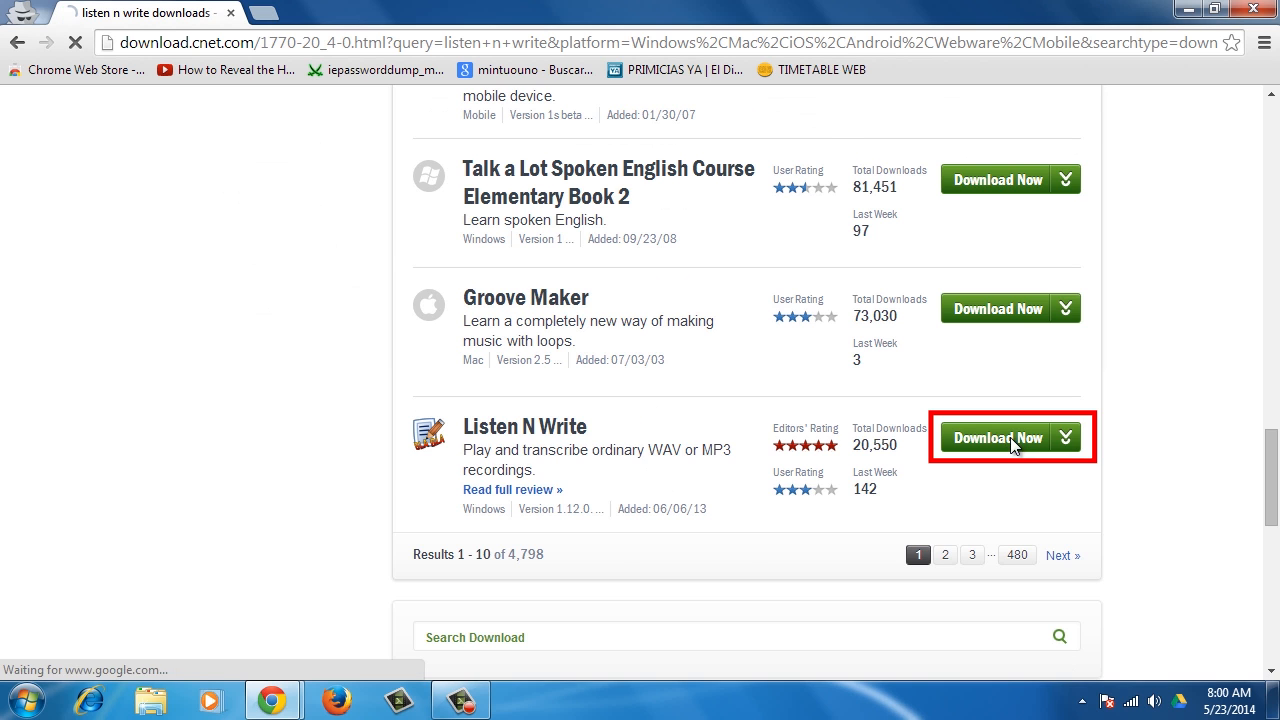
click(996, 438)
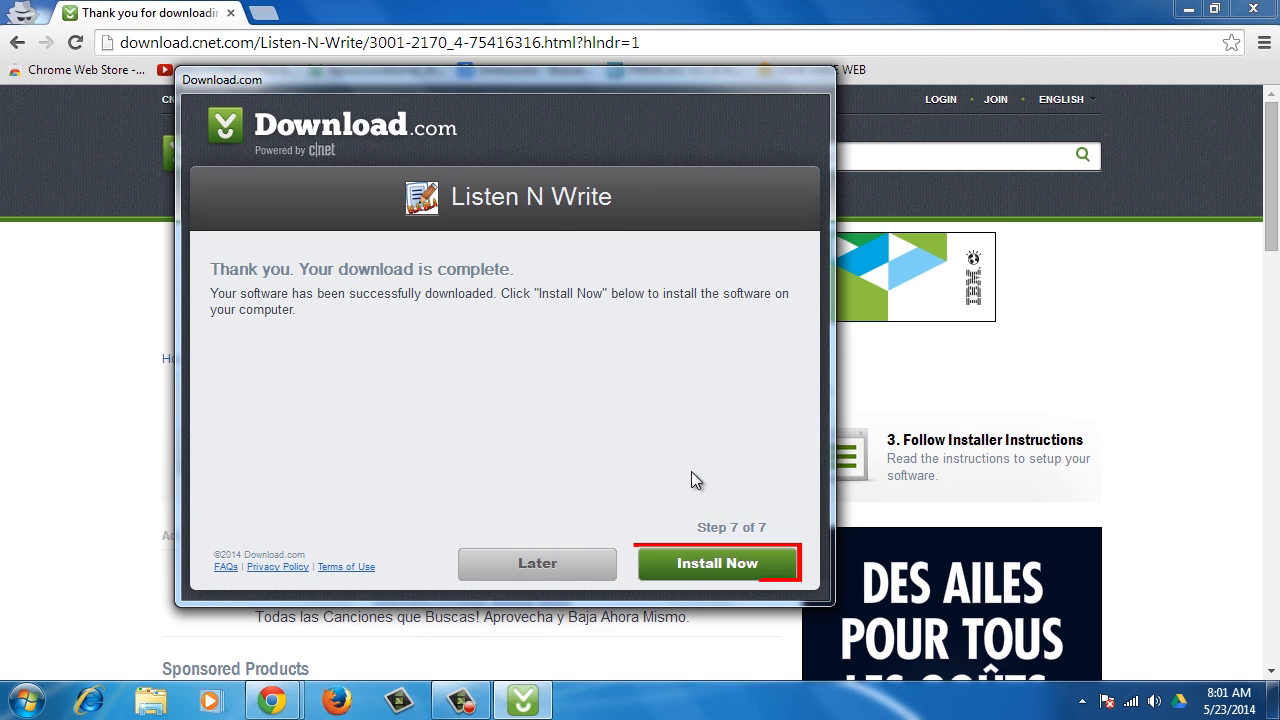
- Run the installer in English and install Listen N Write Free
click(716, 564)
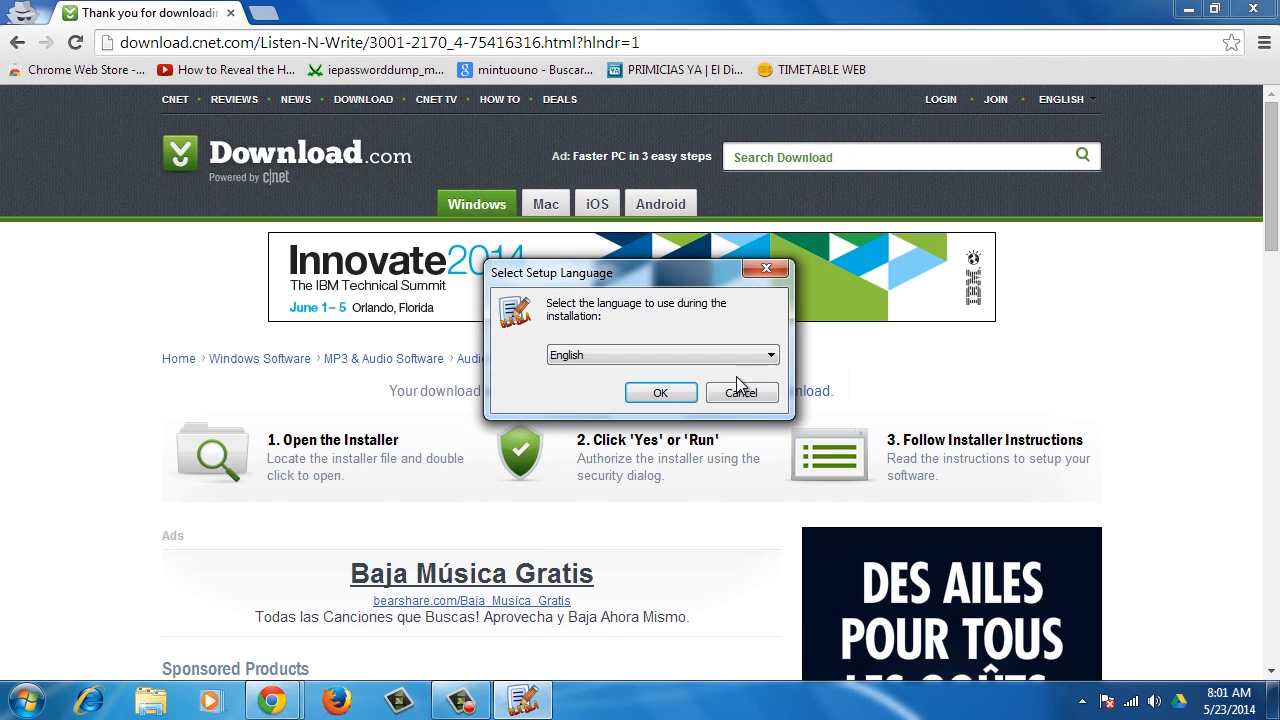
click(660, 392)
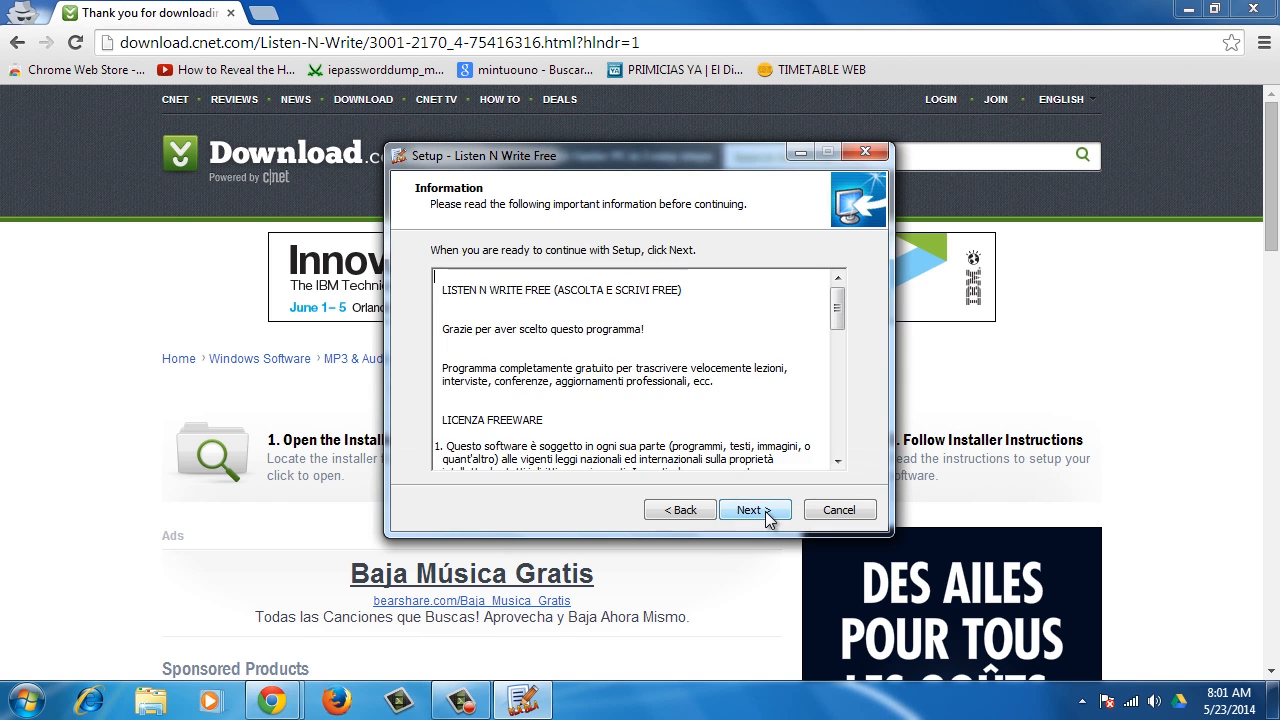
click(754, 510)
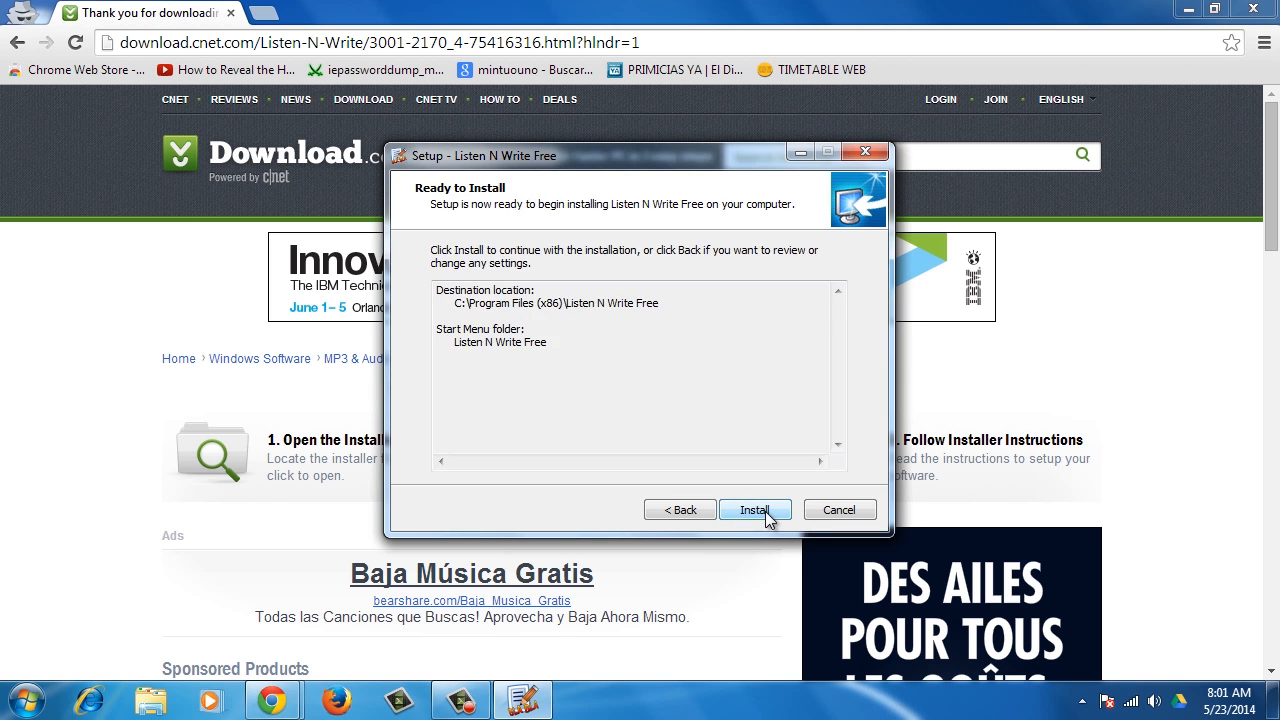
click(756, 510)
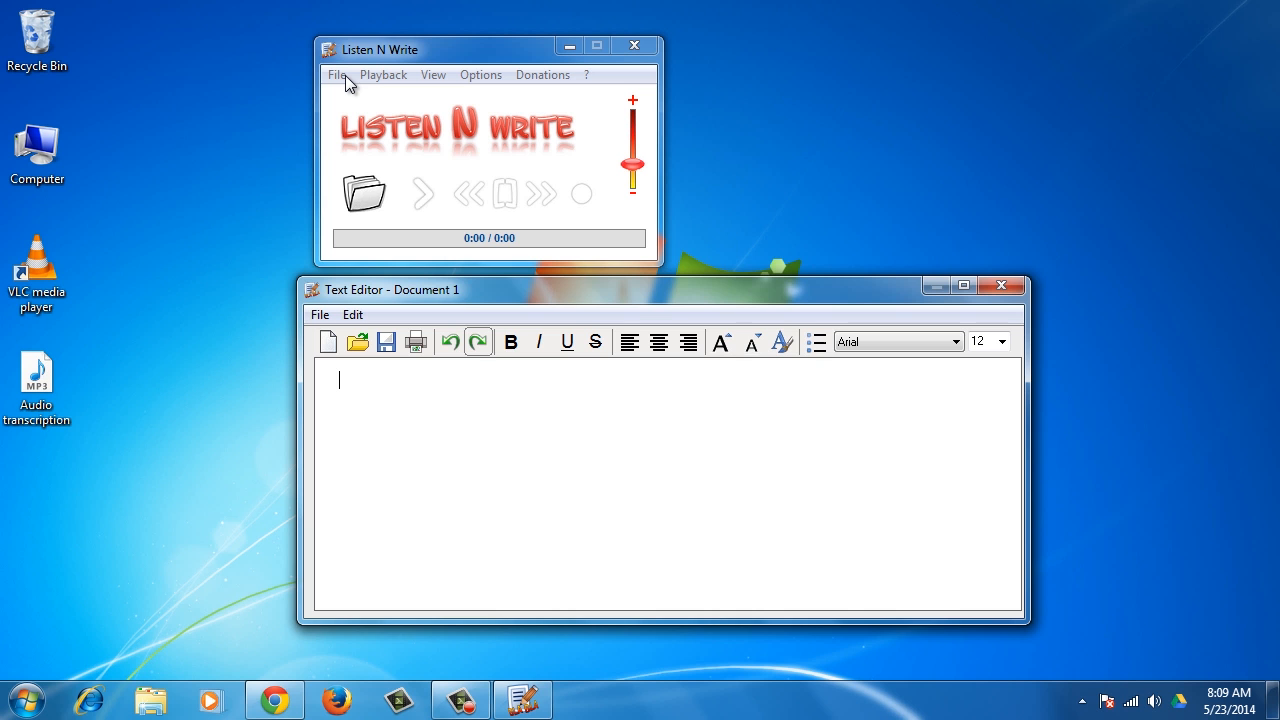
- Load the Audio transcription MP3 from the Desktop via File > Open multimedia file
click(336, 74)
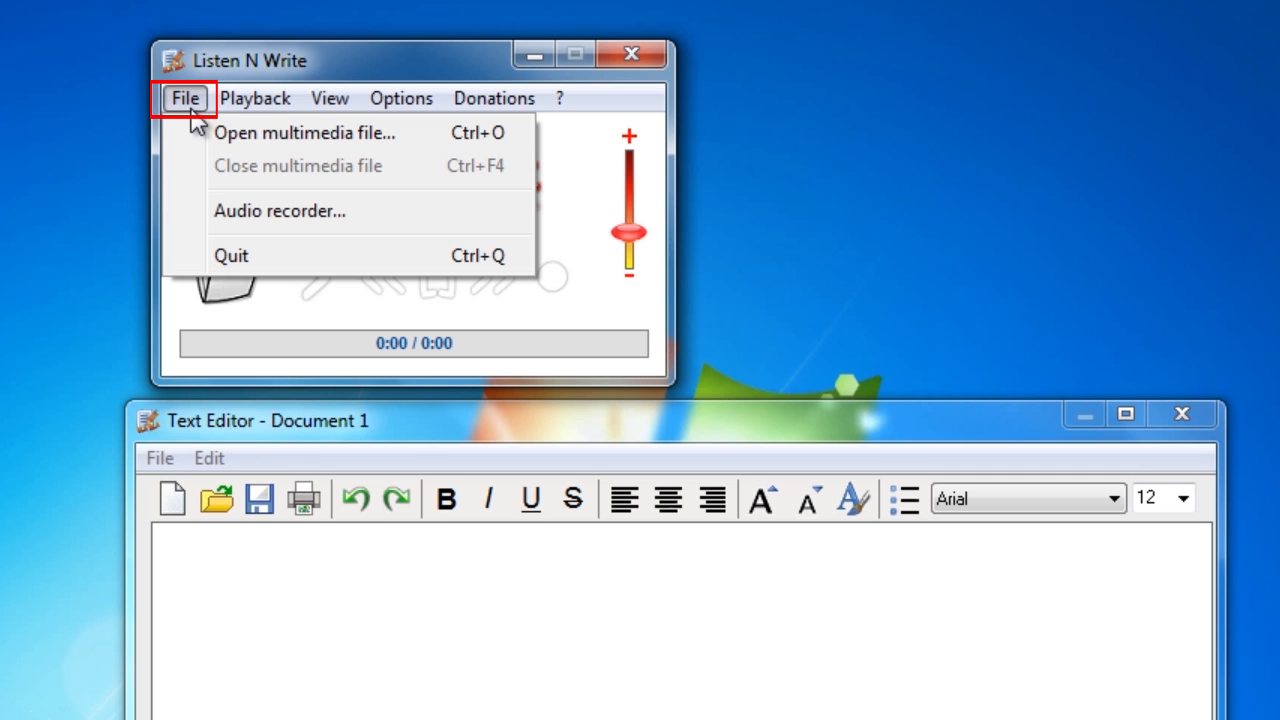
mouse_move(196, 132)
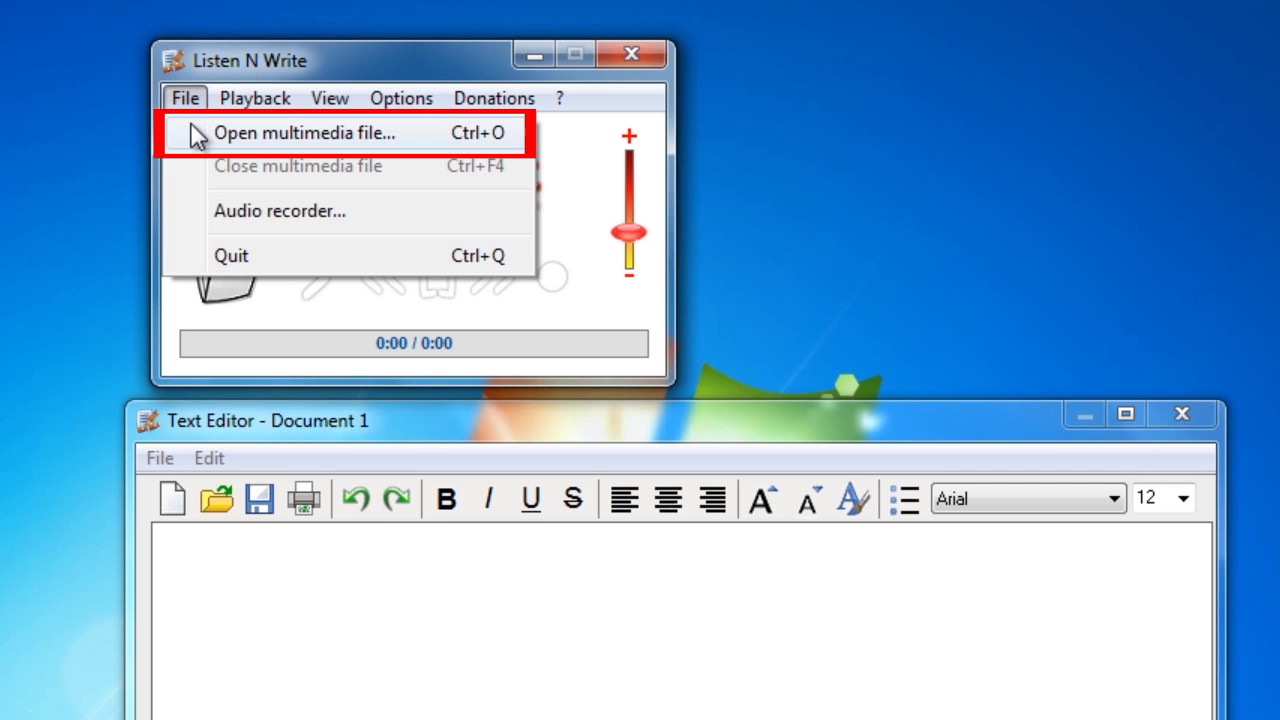
click(304, 132)
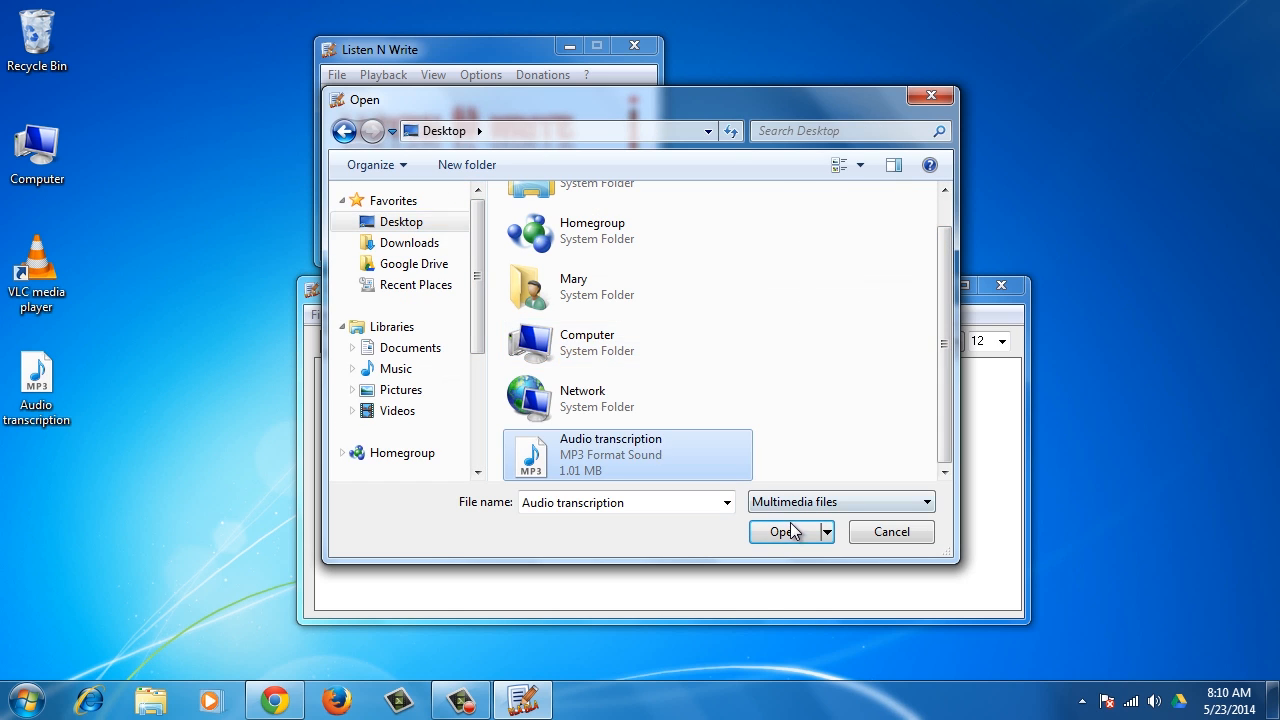
click(782, 532)
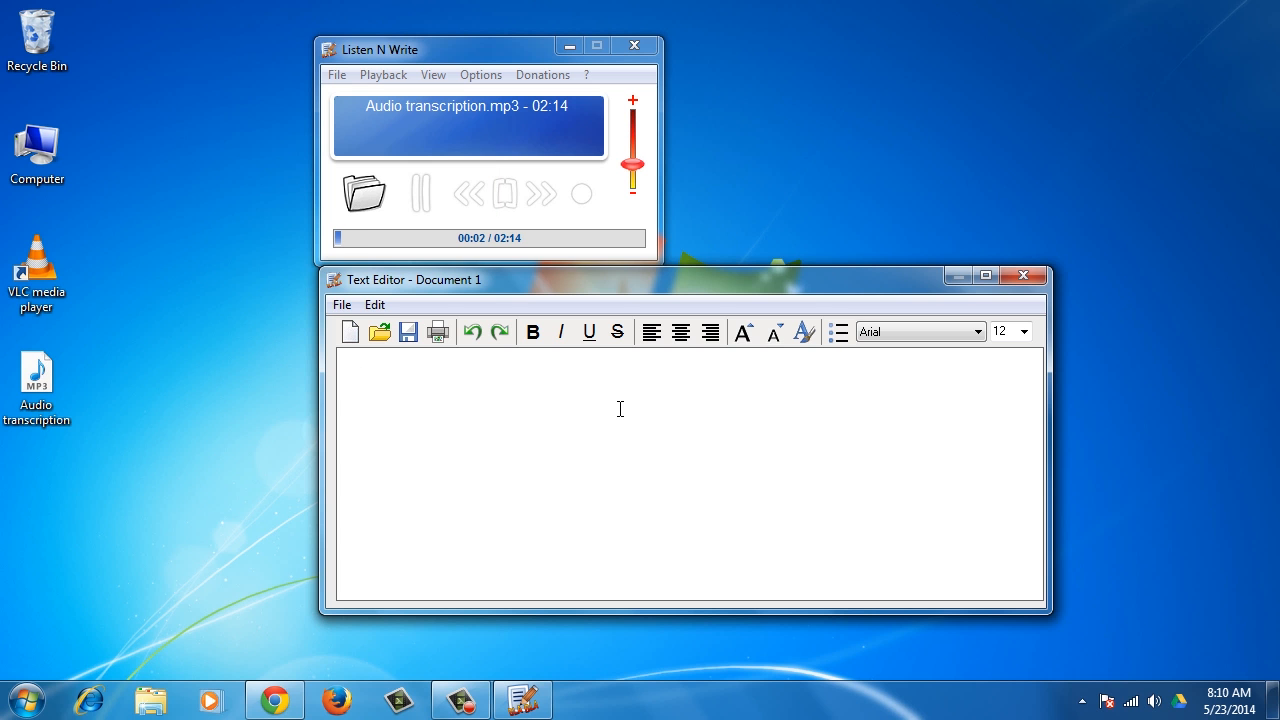
- Type 'First of all go to' in the editor and review the Options menu without changes
text(First of all go to)
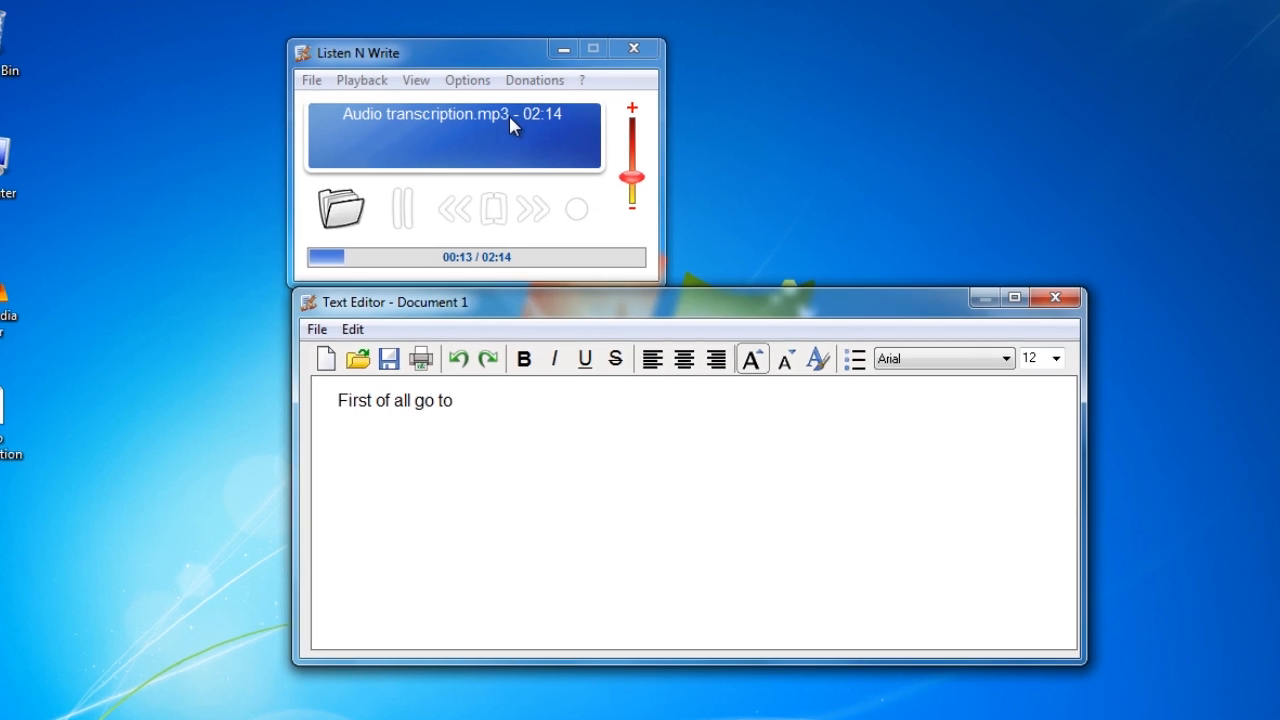
click(468, 80)
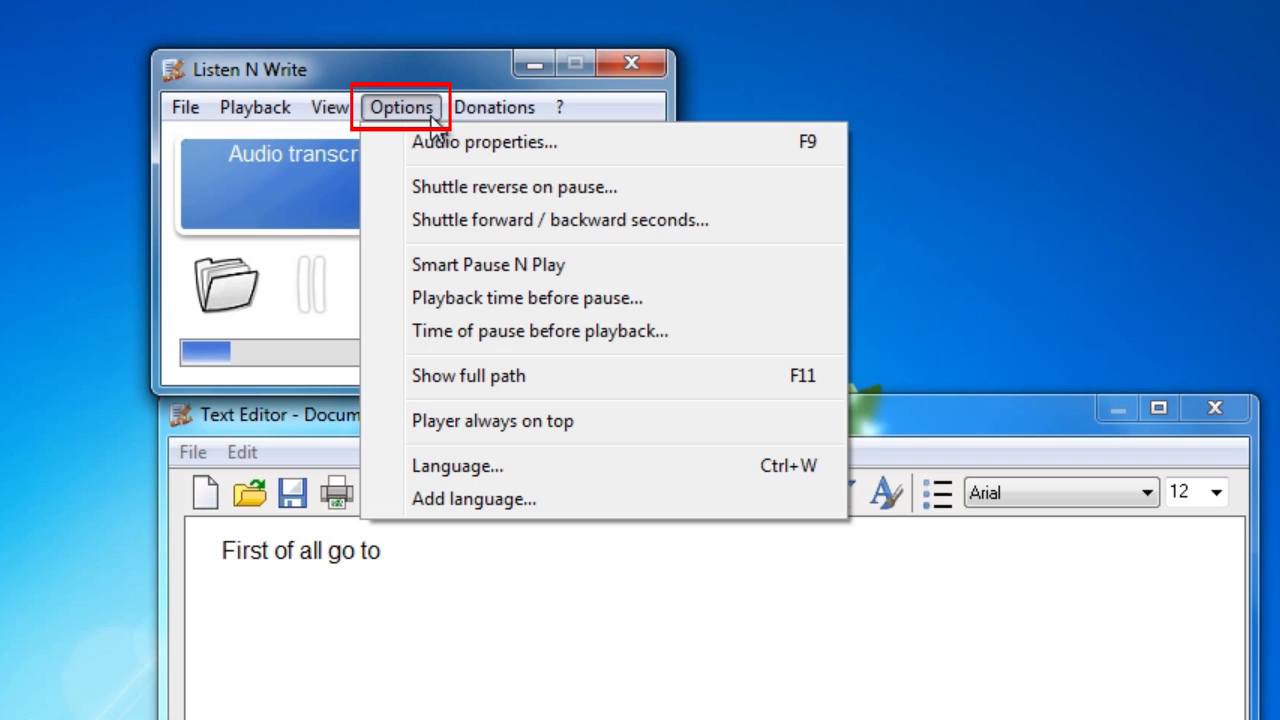
mouse_move(452, 138)
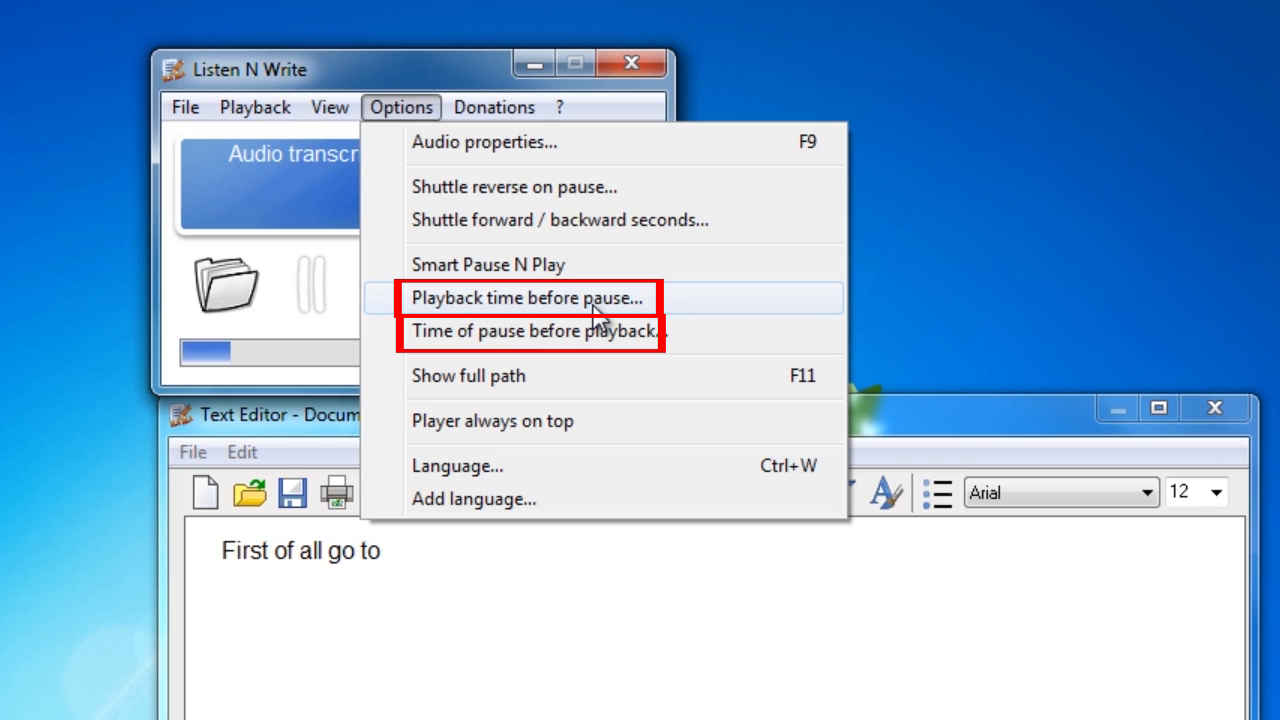
click(400, 108)
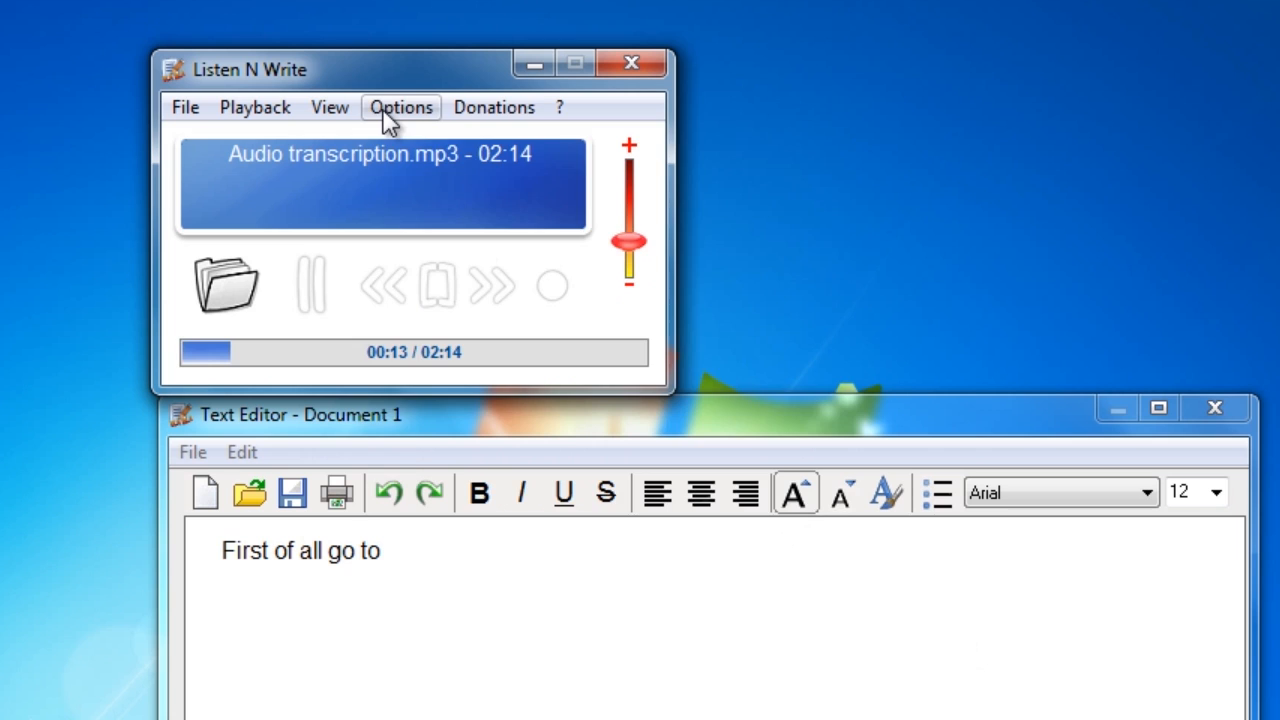
click(400, 108)
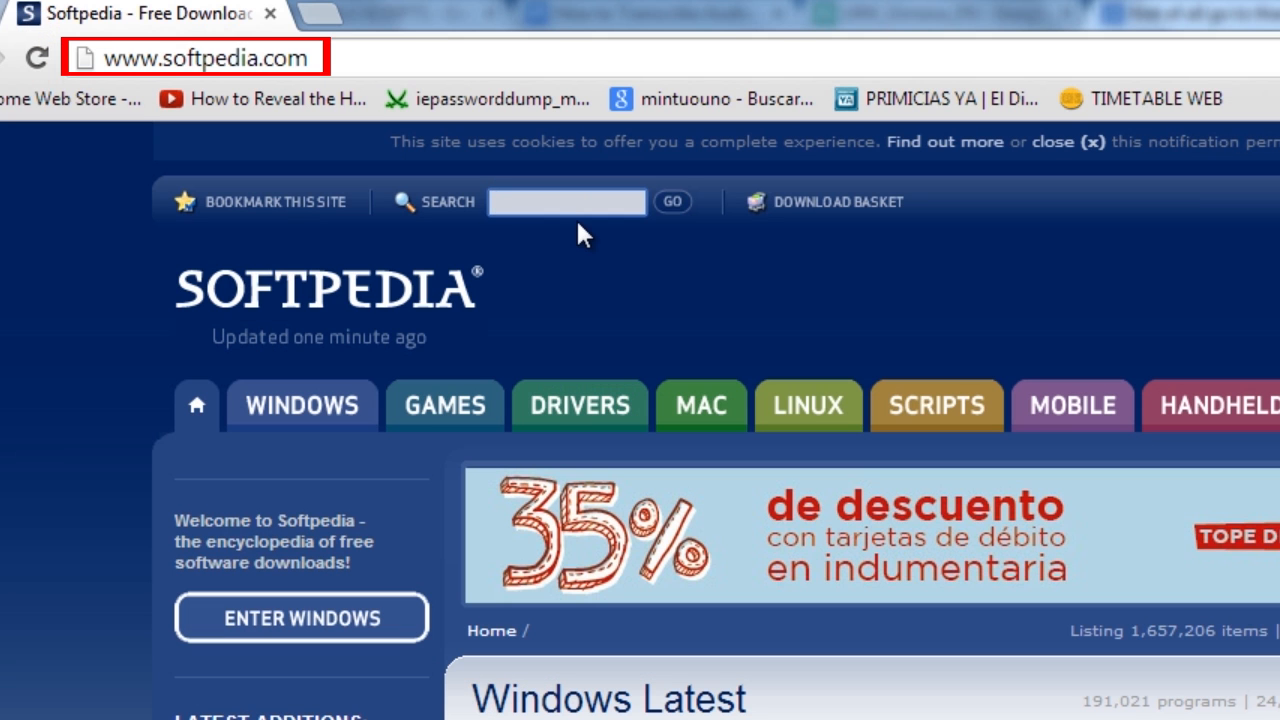
- Search Softpedia for potplayer and download the 32-bit installer from the PotPlayer page
text(potplayer)
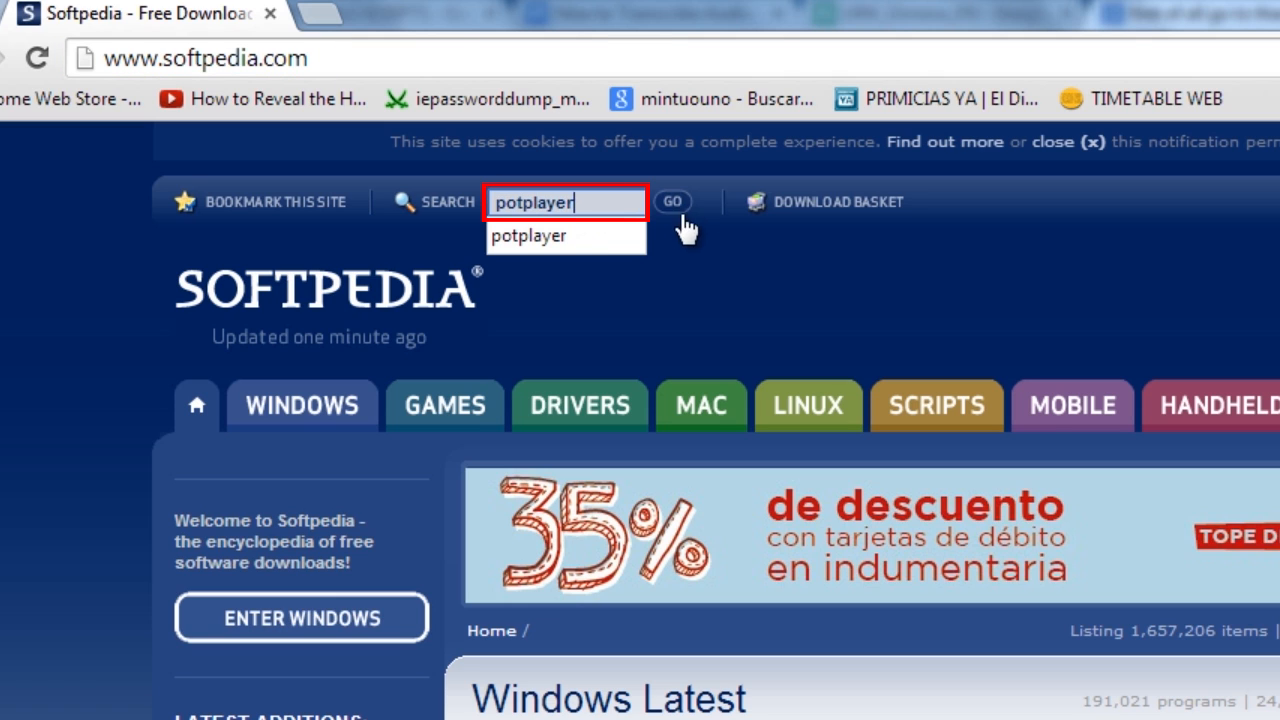
click(672, 200)
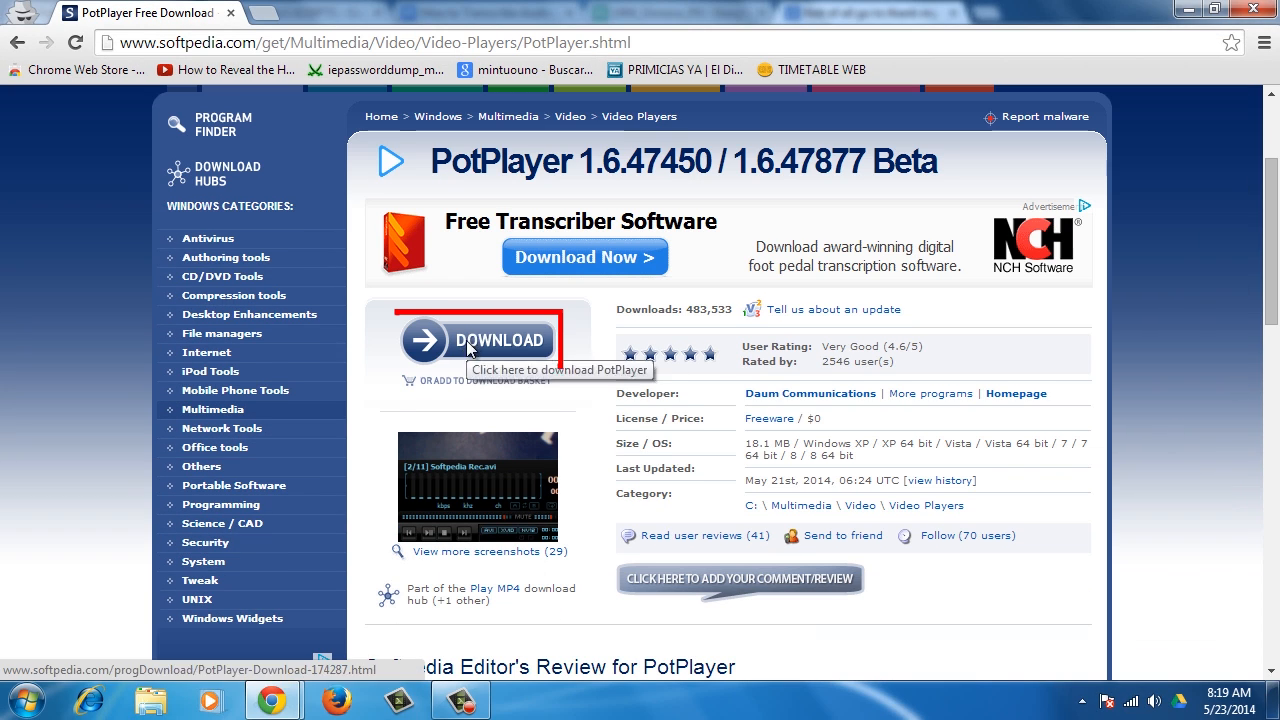
click(476, 340)
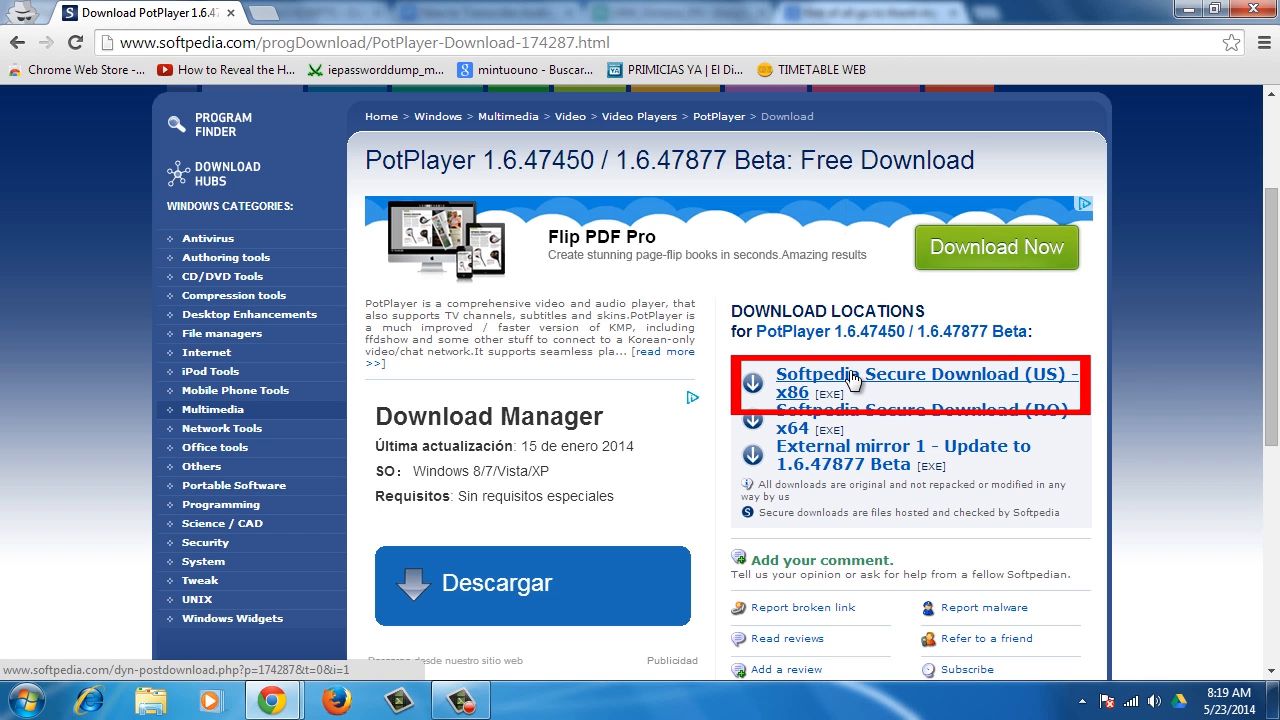
mouse_move(856, 378)
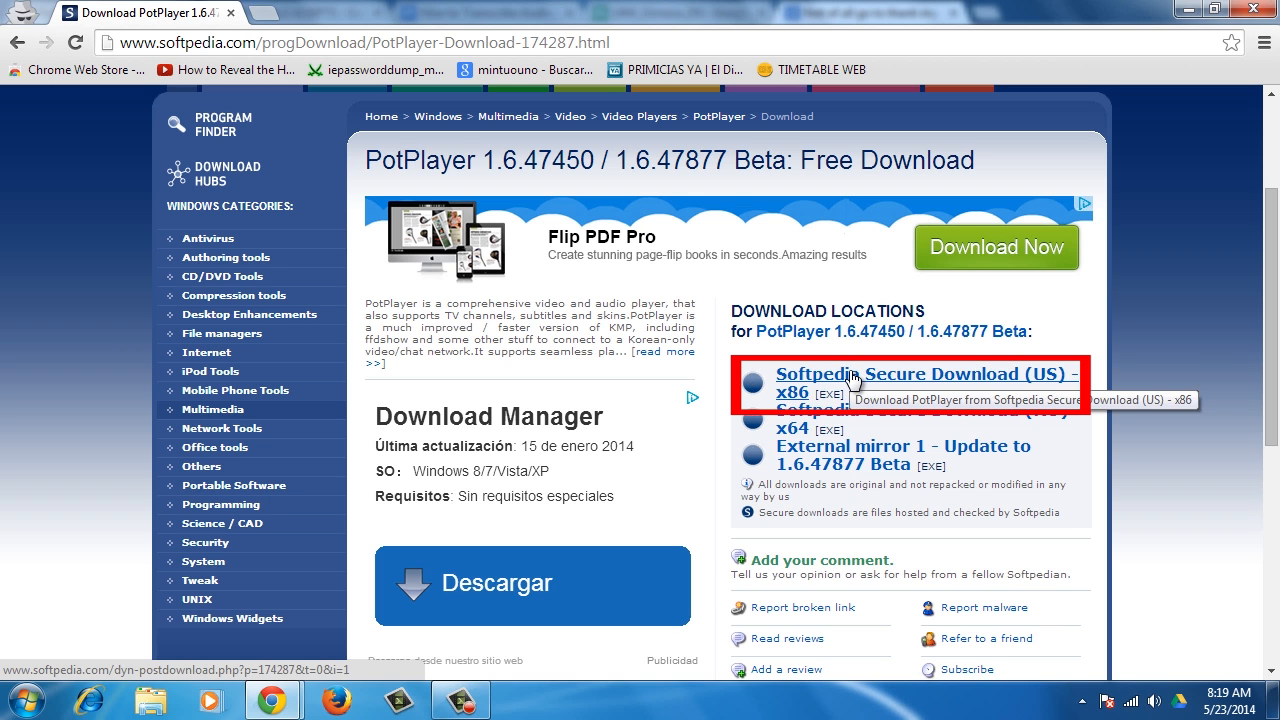
click(922, 374)
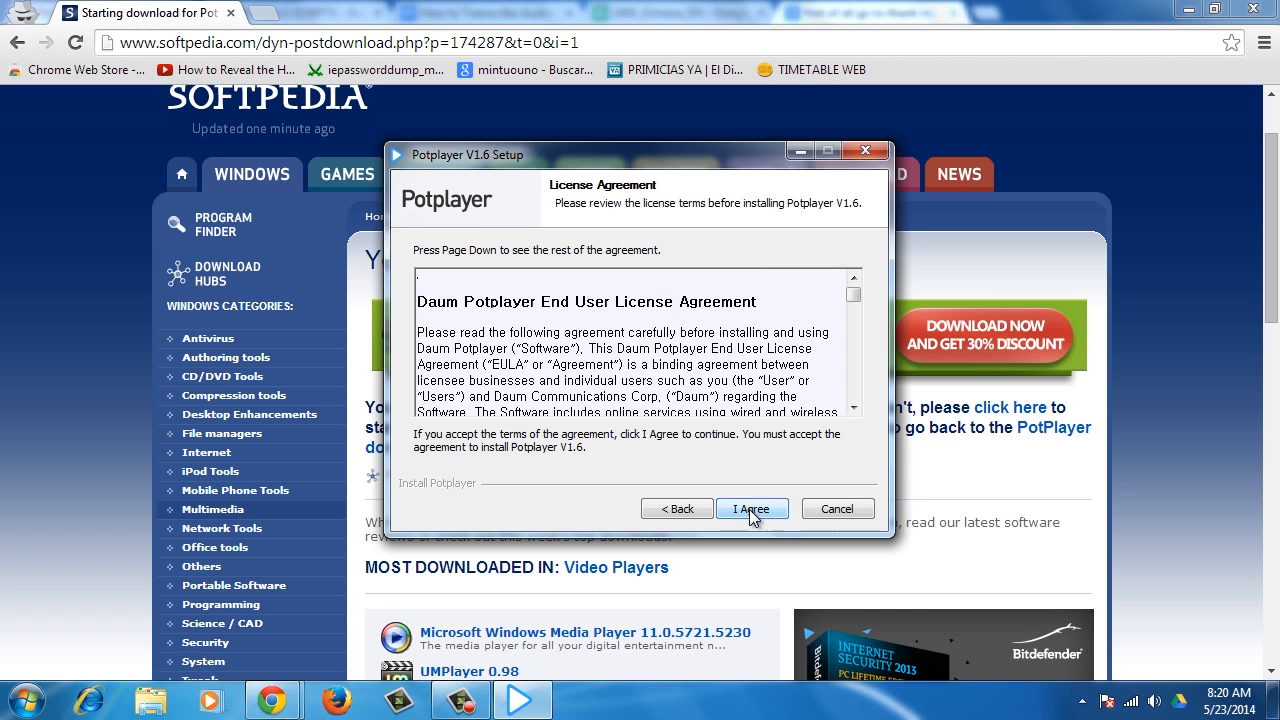
- Accept the PotPlayer license agreement with I Agree
click(752, 508)
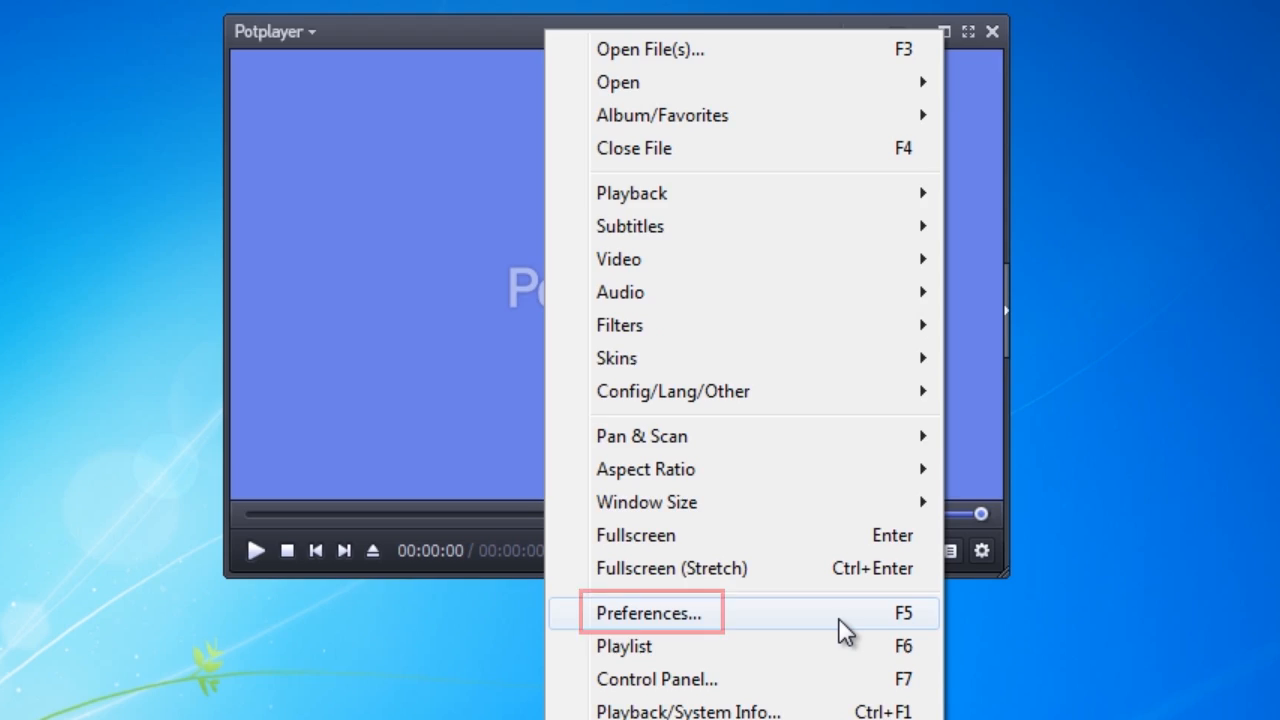
- In Preferences, expand General and show the Keyboard hotkey settings
click(650, 612)
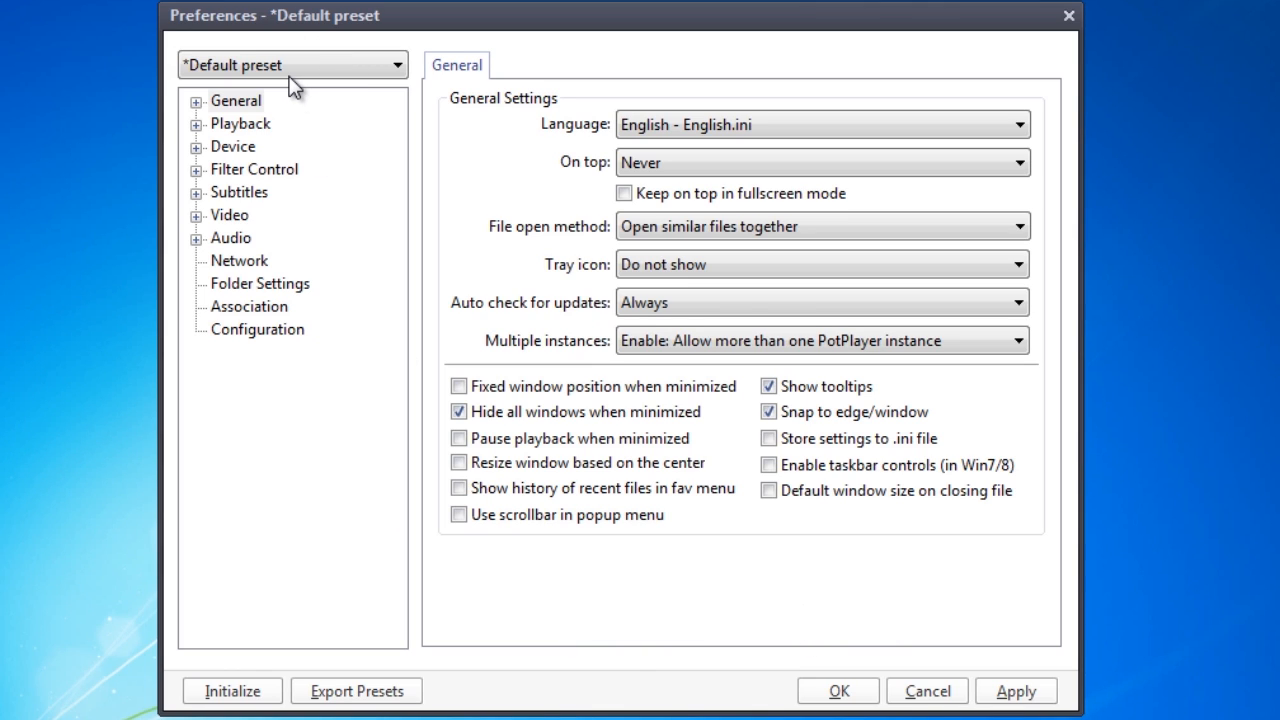
mouse_move(280, 104)
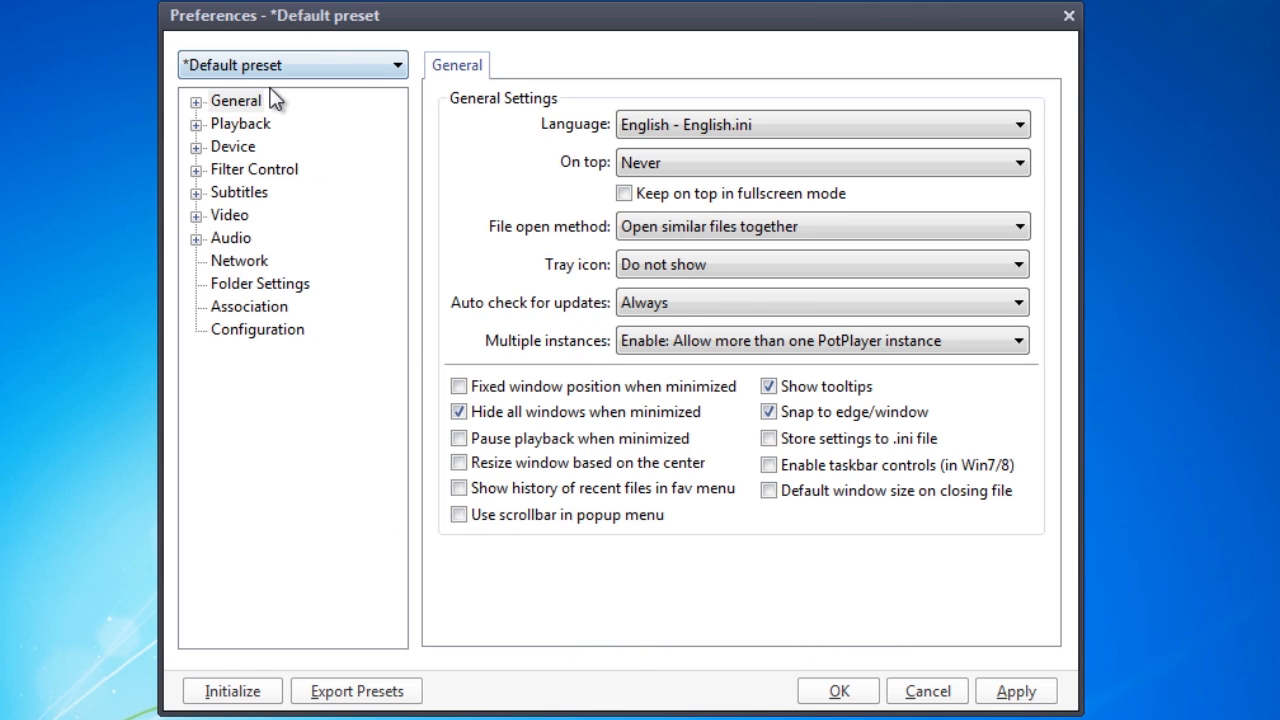
click(236, 100)
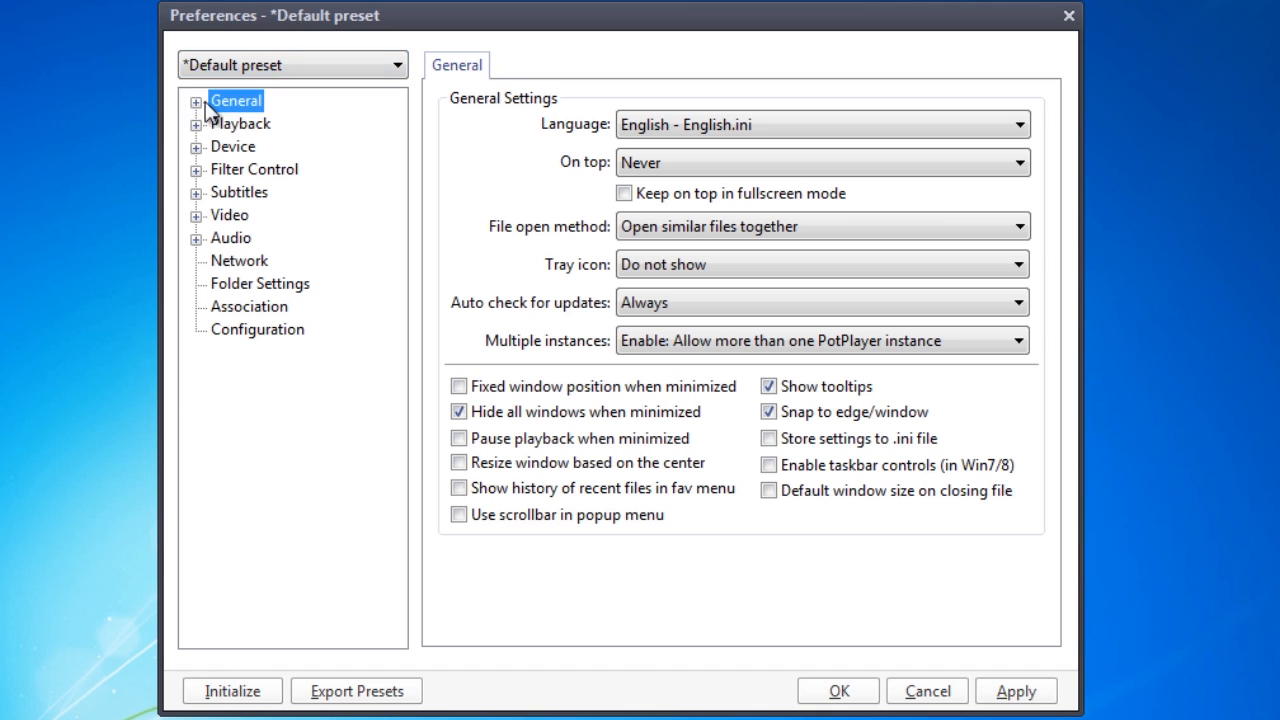
click(266, 146)
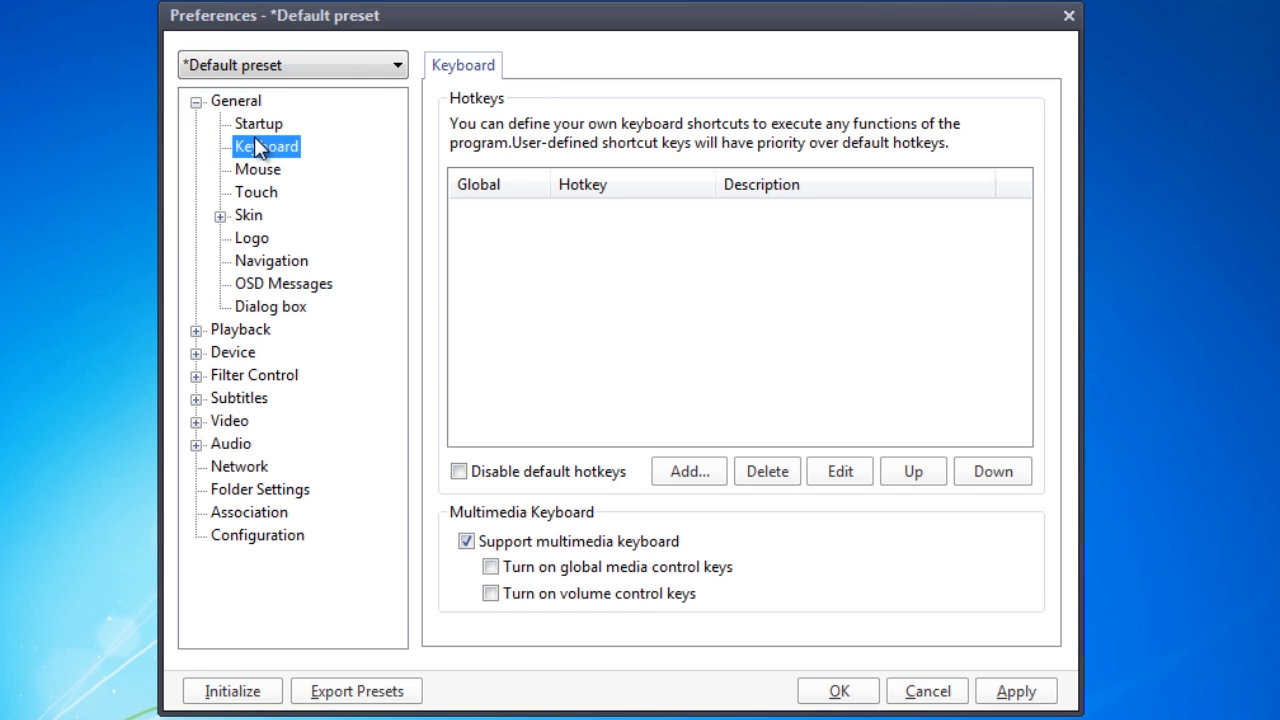
click(492, 568)
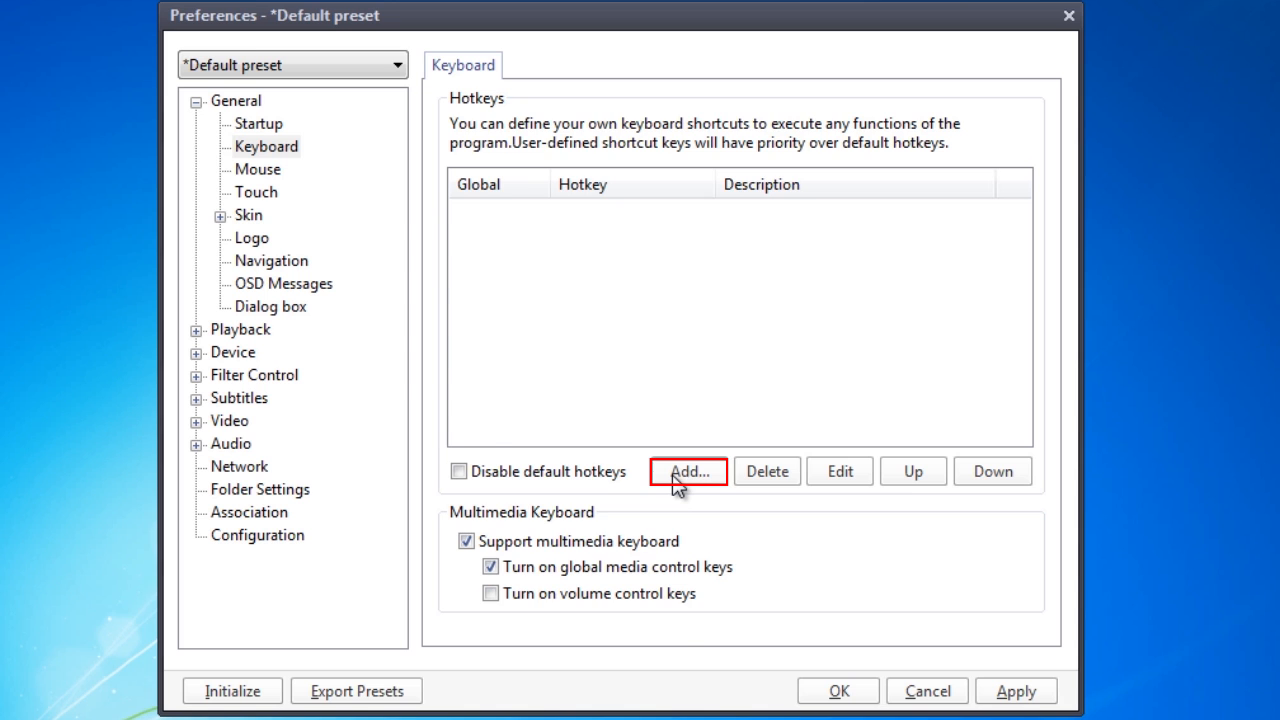
- Add a custom hotkey for a Playback jump command and confirm it
click(684, 472)
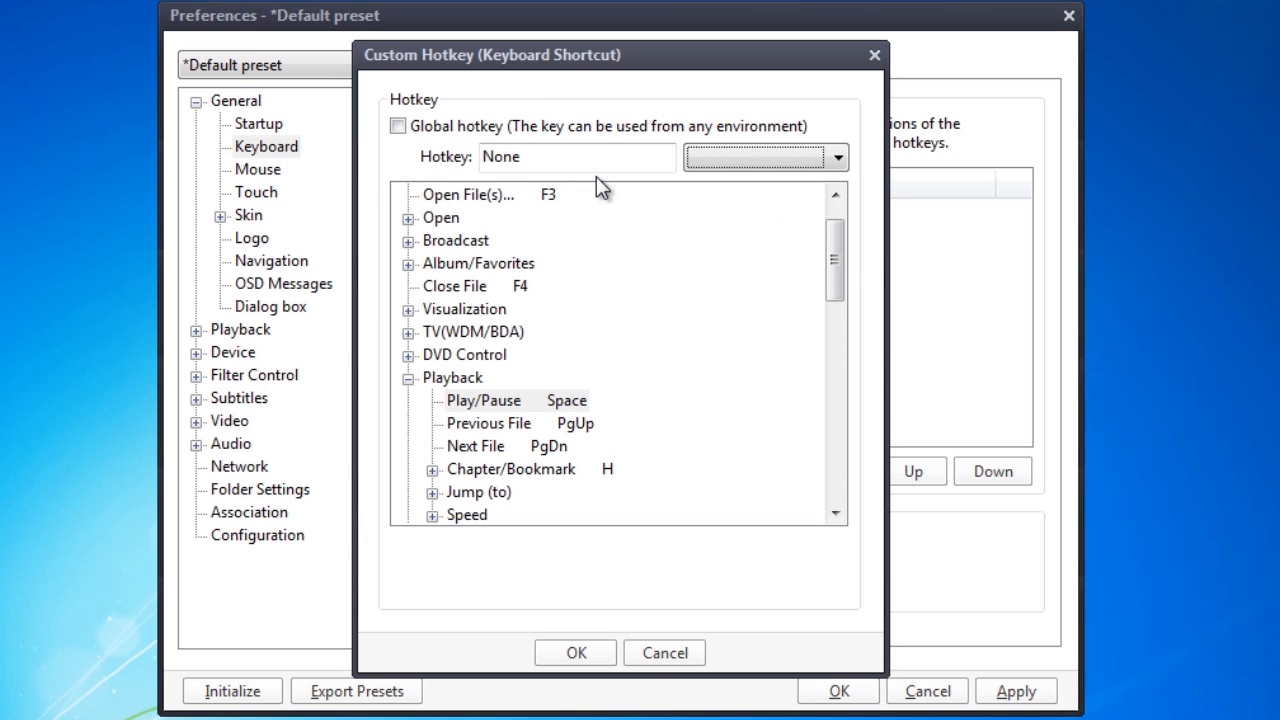
click(452, 376)
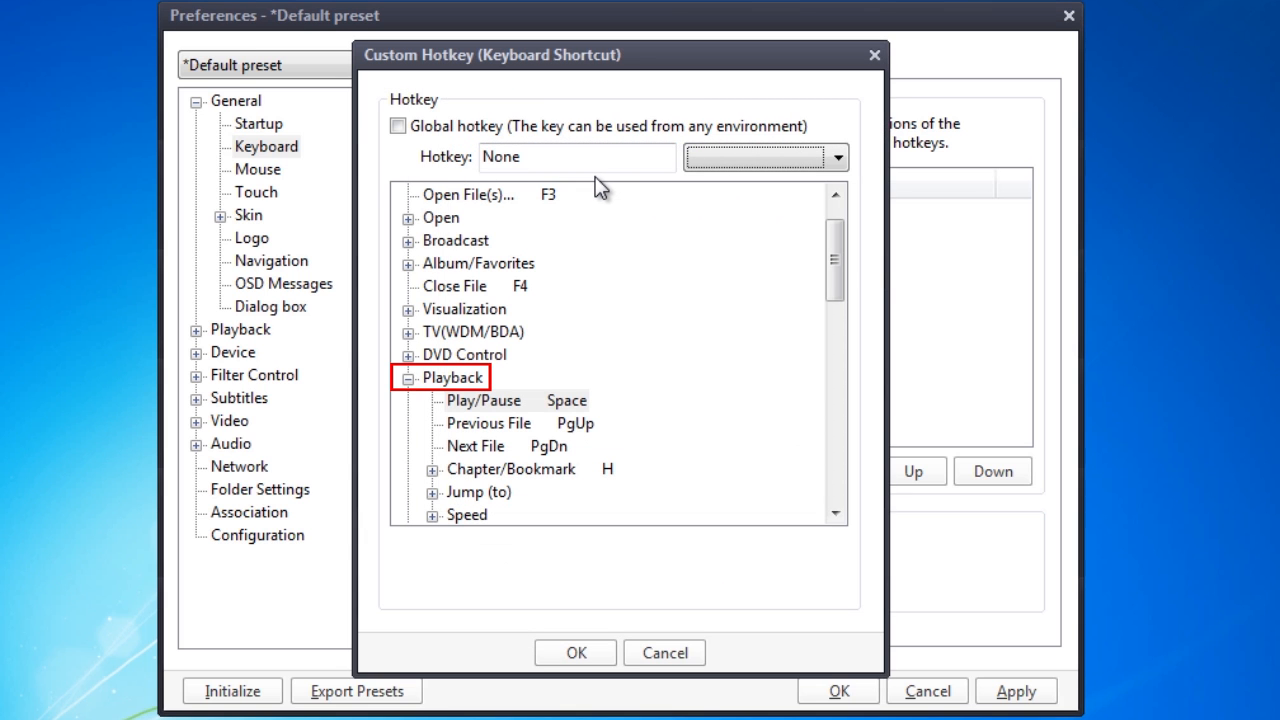
click(536, 156)
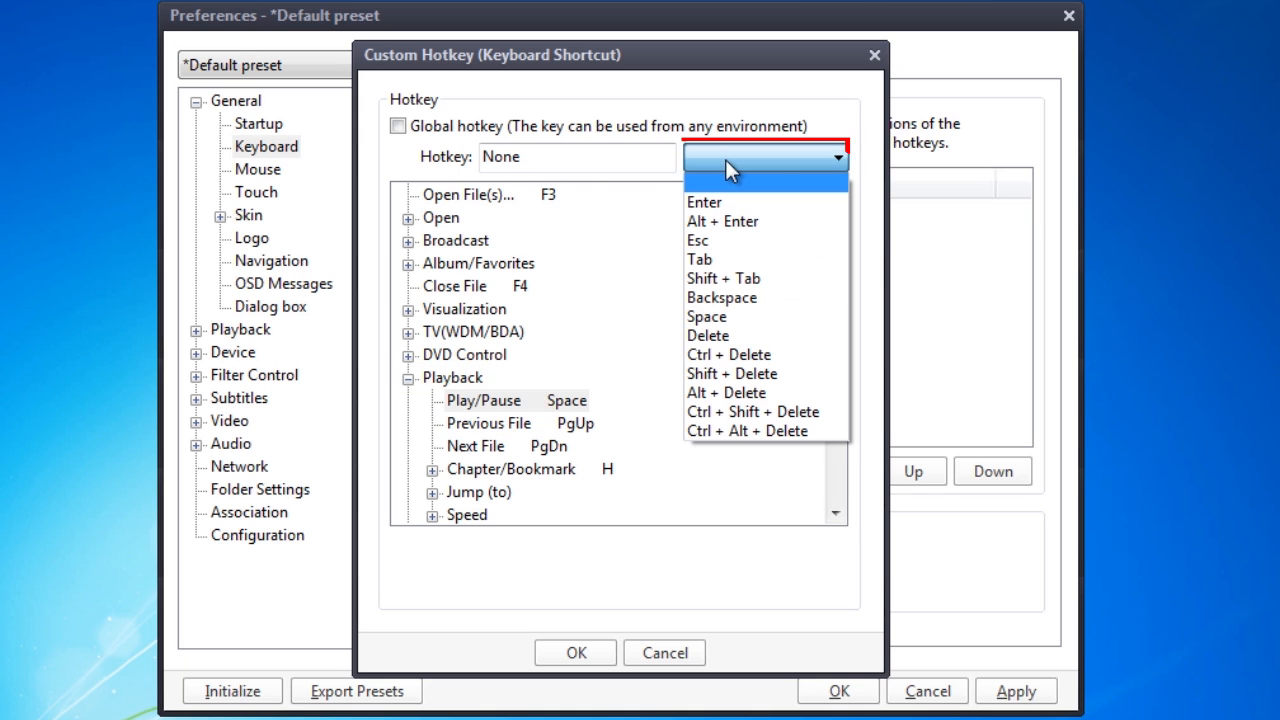
click(724, 220)
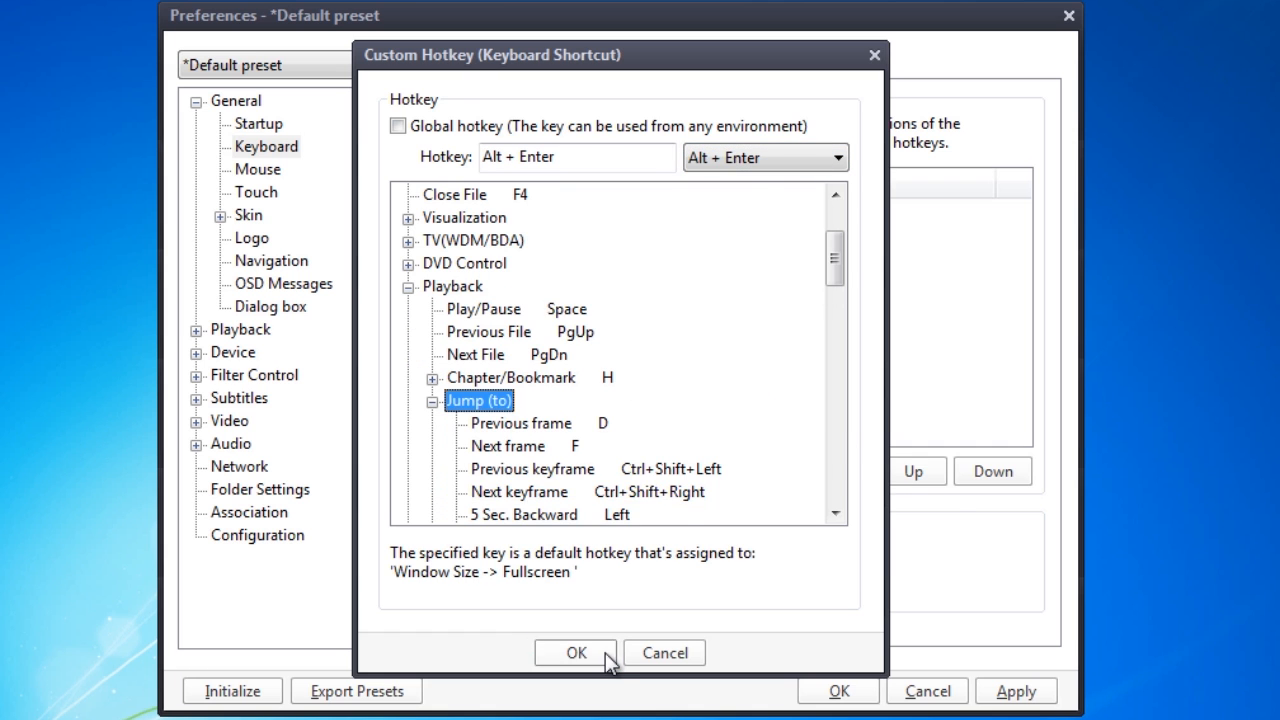
click(576, 652)
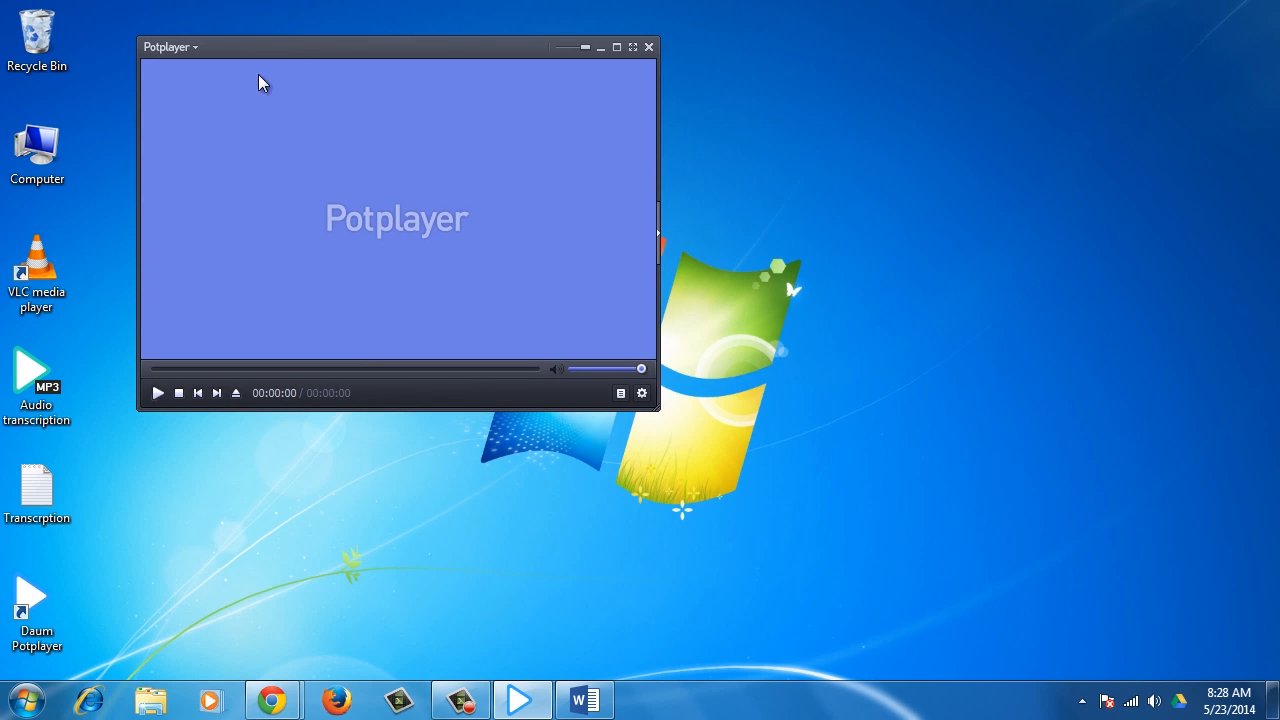
- Bring up WordPad and load Audio transcription.mp3 through the PotPlayer menu
click(646, 700)
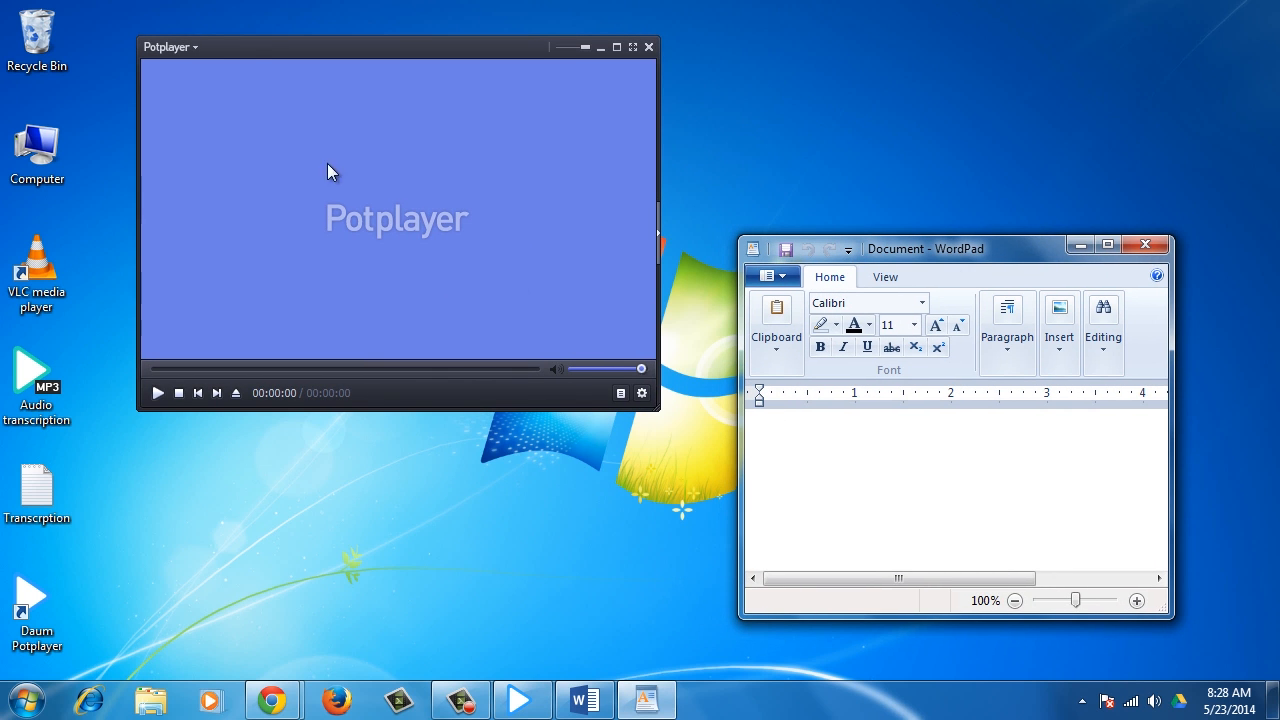
click(198, 48)
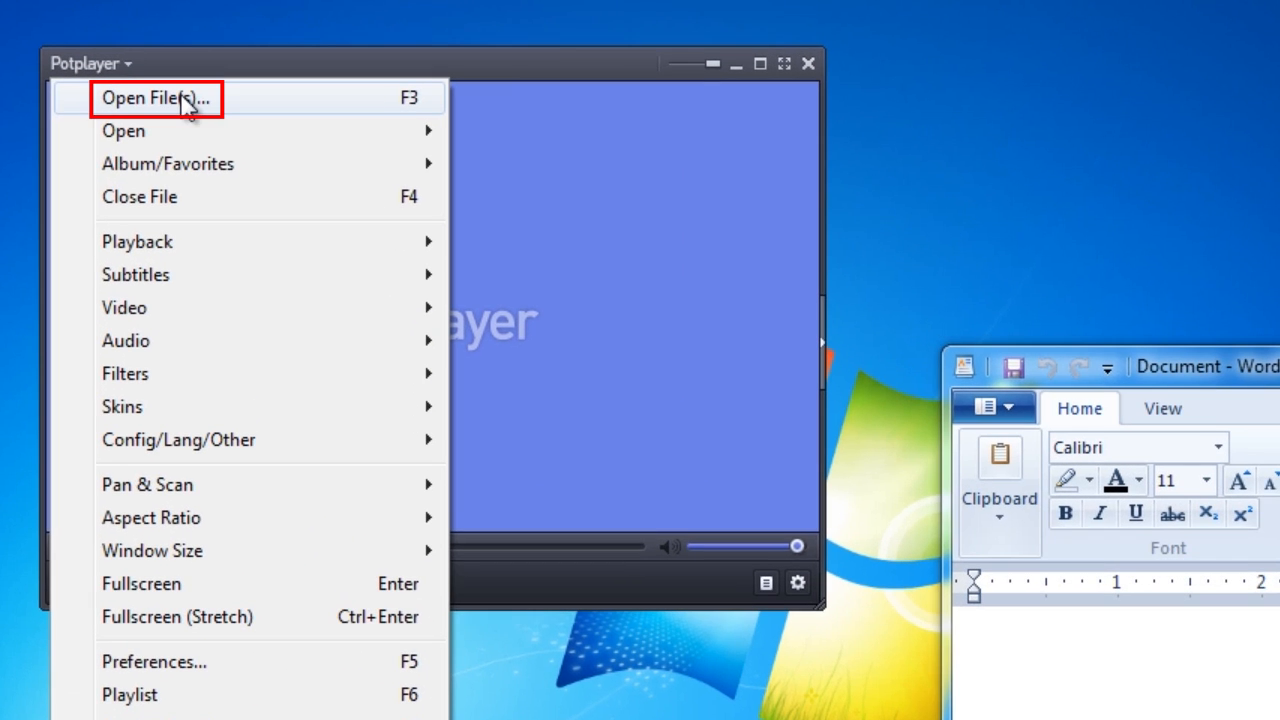
click(160, 98)
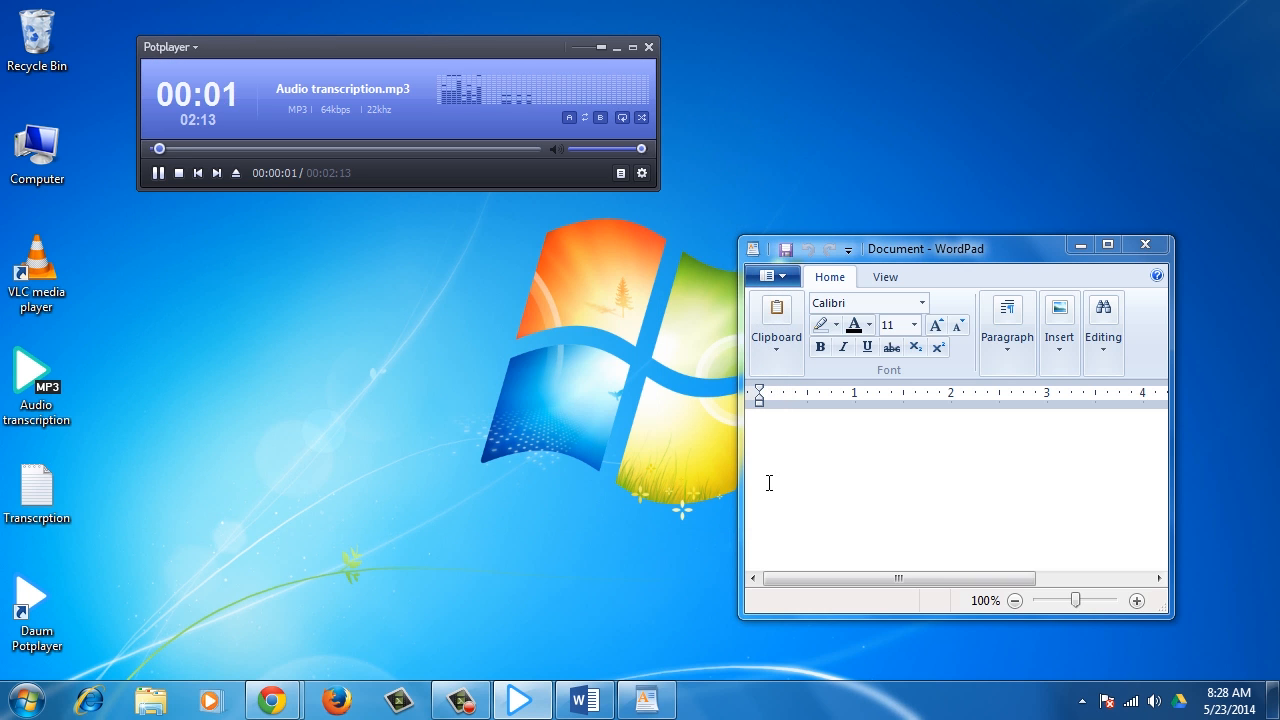
- Transcribe 'First of all go to.' into WordPad while the audio plays
text(First)
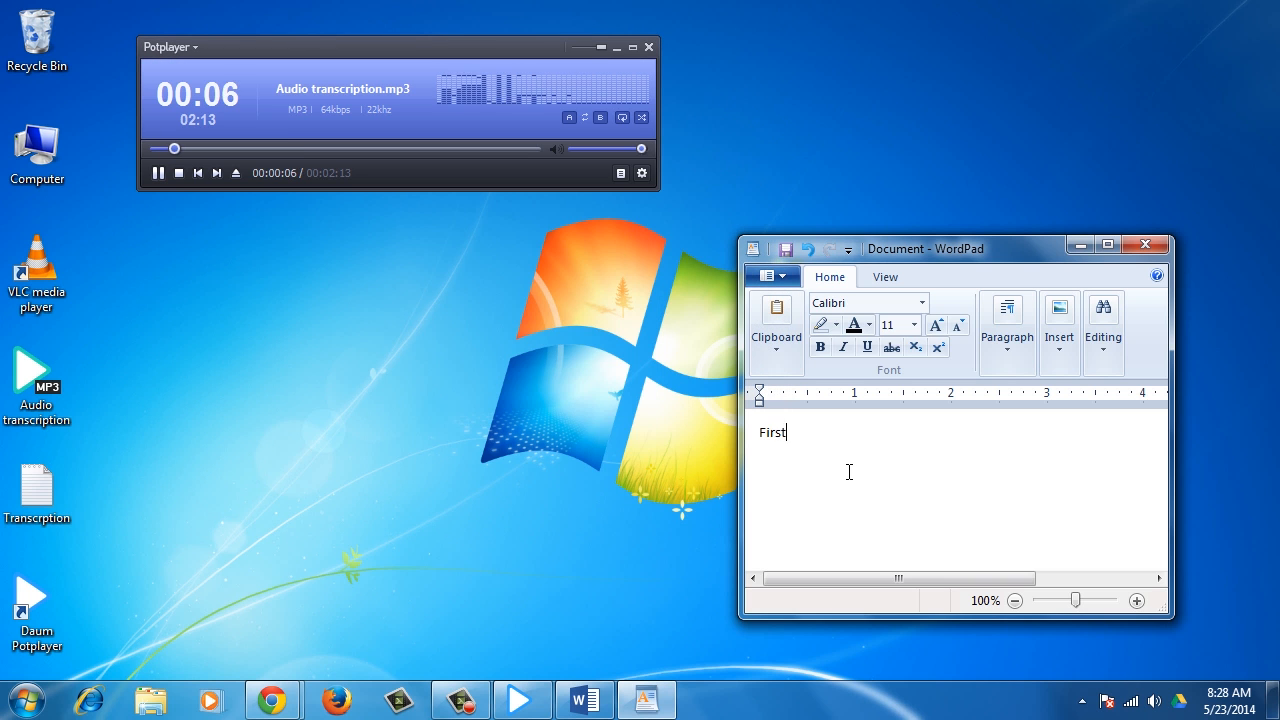
text(of all go)
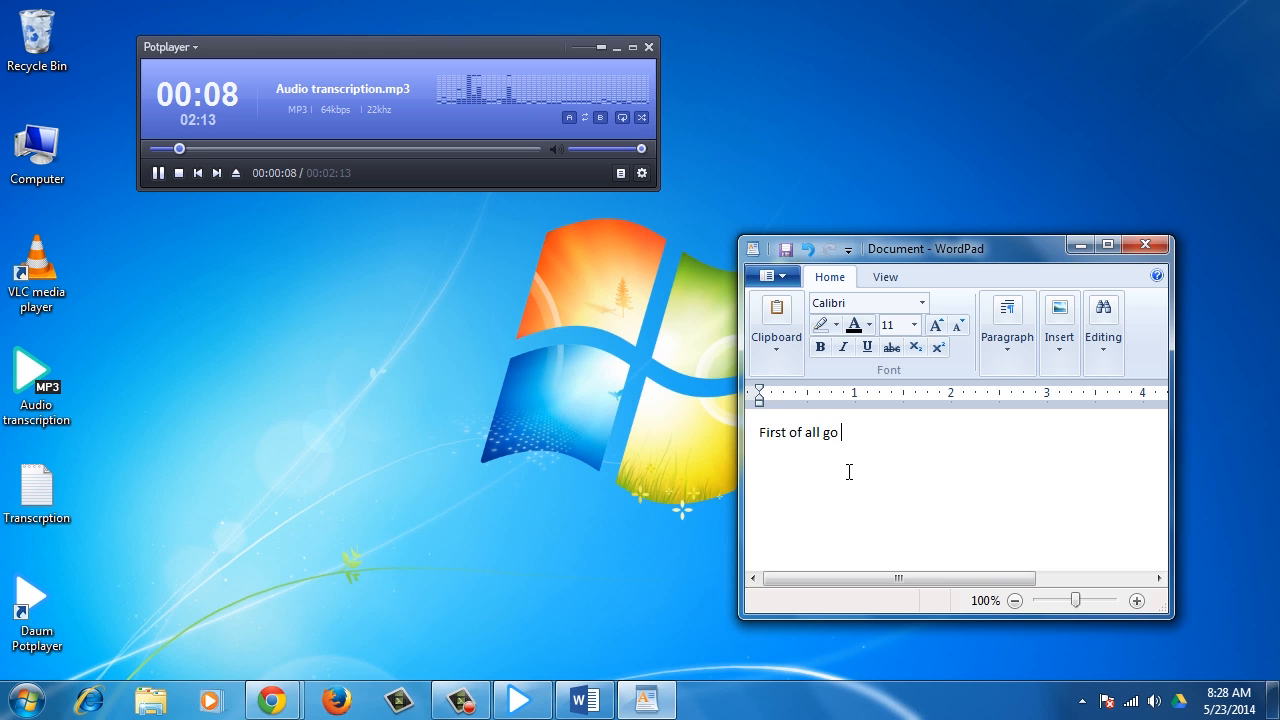
text(to.)
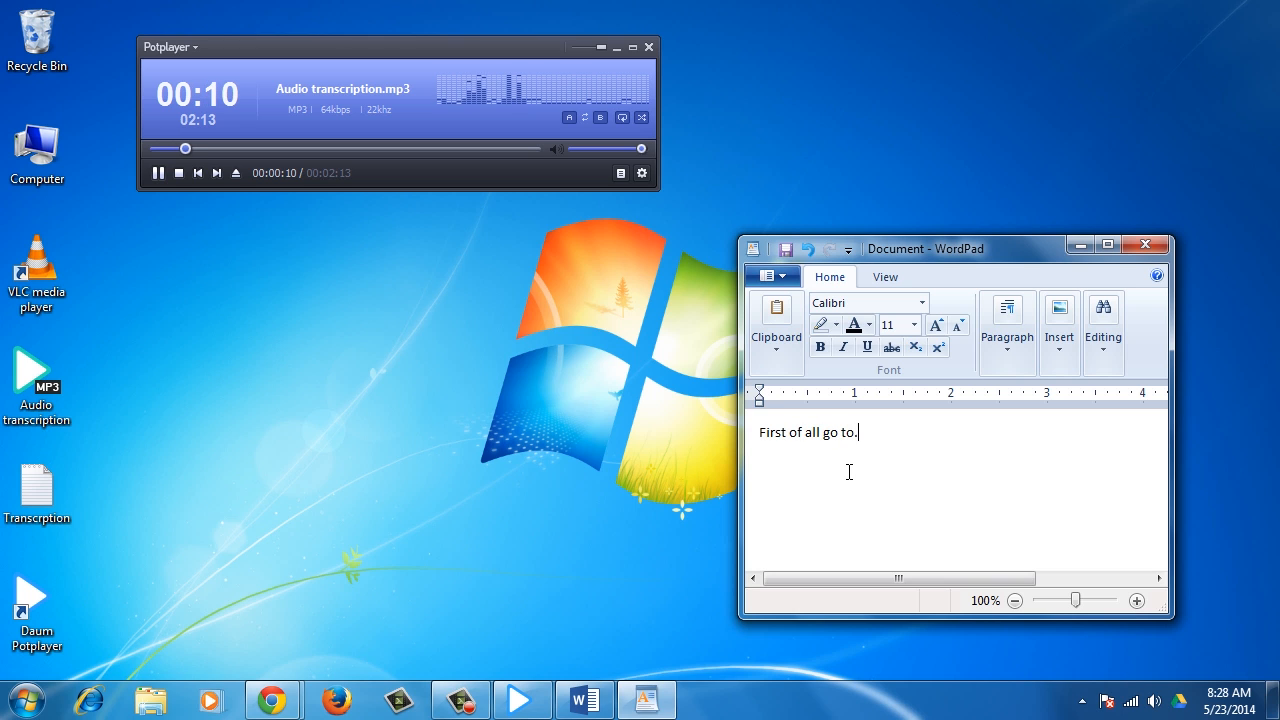